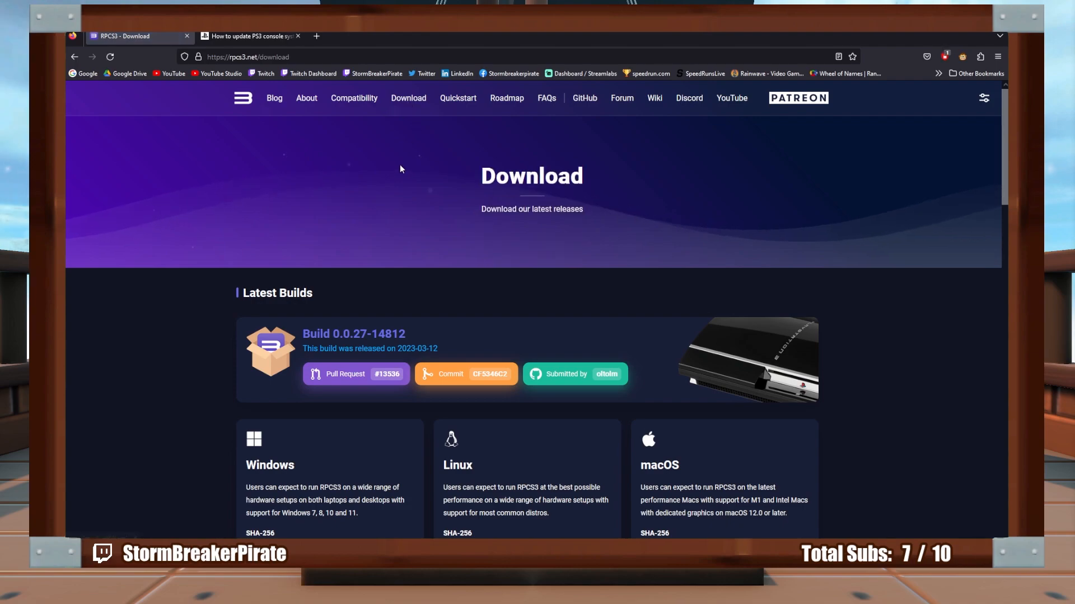
Download the Windows build of RPCS3 from the rpcs3.net download page
scroll(down, 3)
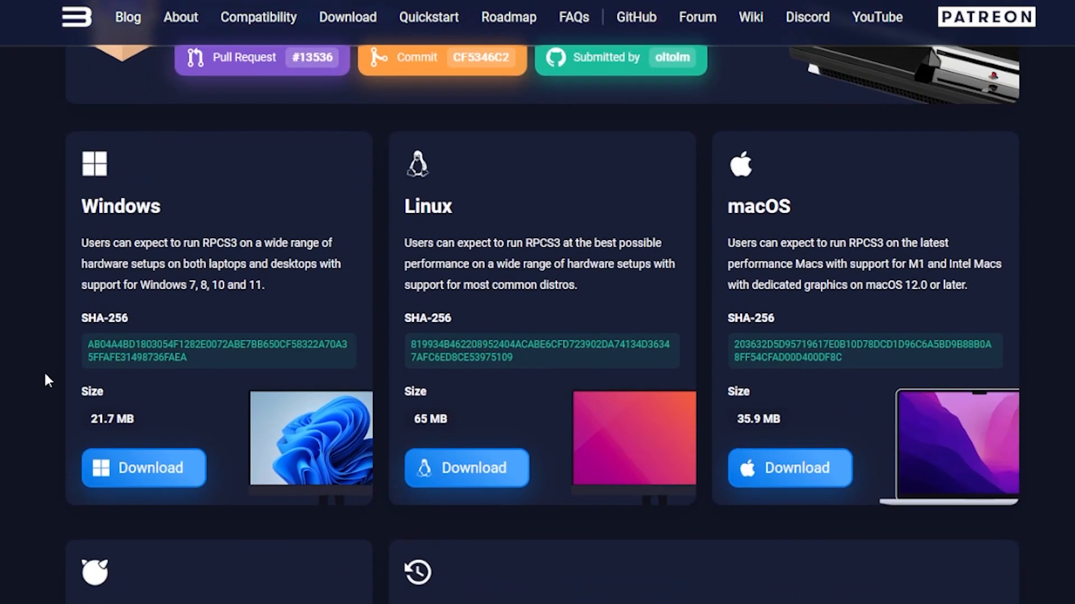
mouse_move(144, 467)
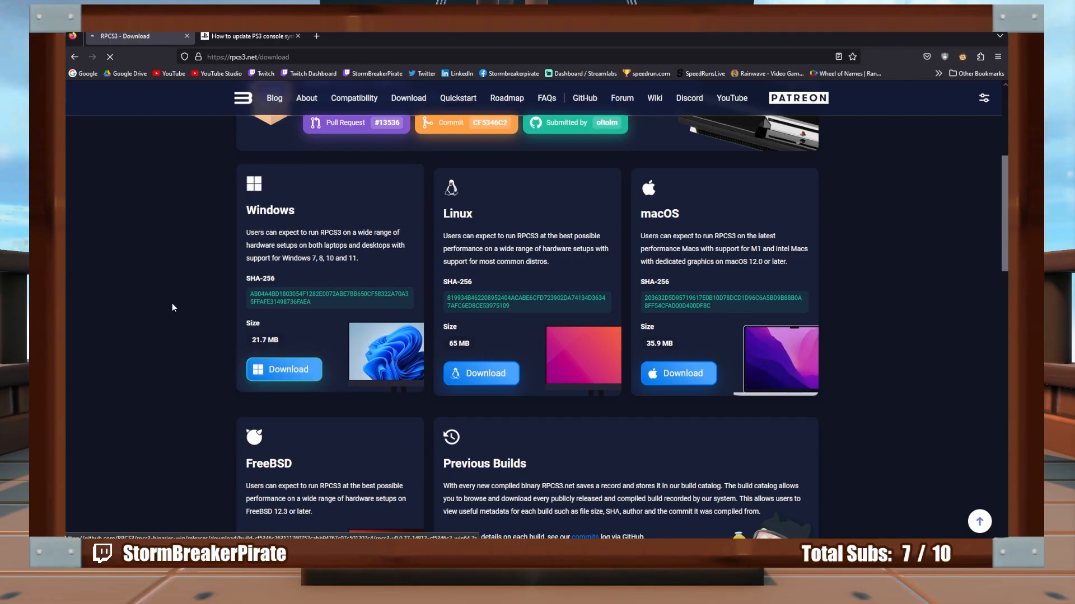
click(283, 369)
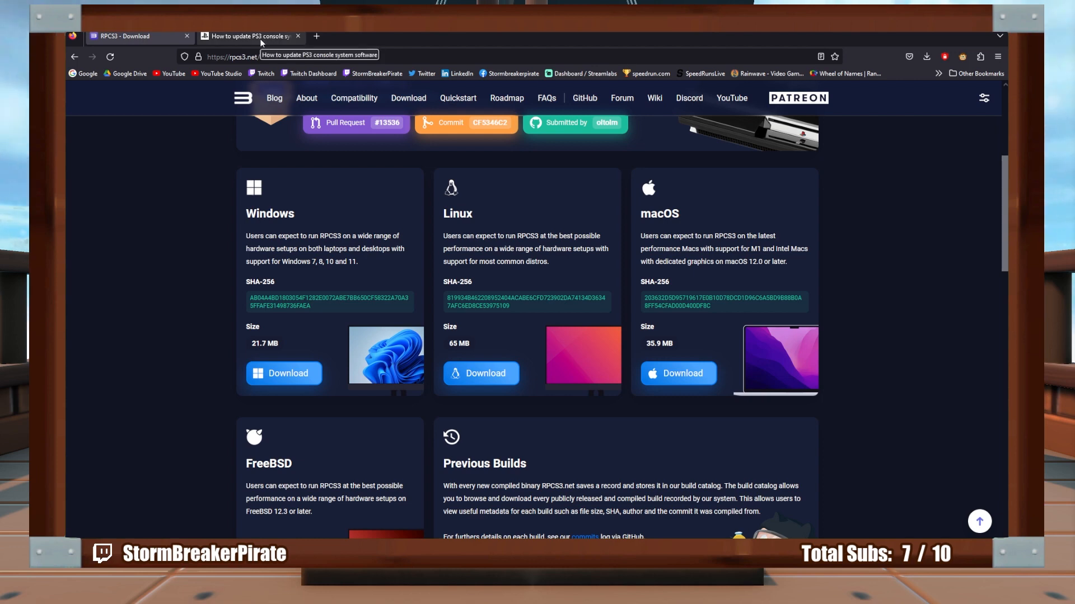
Download PS3UPDAT.PUP via 'Update using a computer' and confirm it finished downloading
click(250, 36)
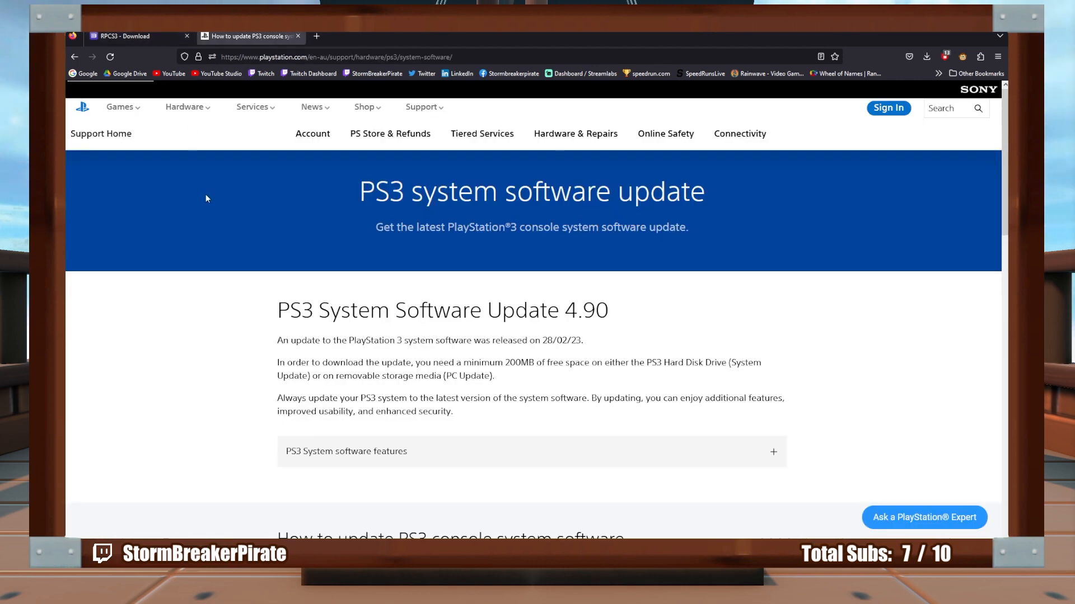
scroll(down, 3)
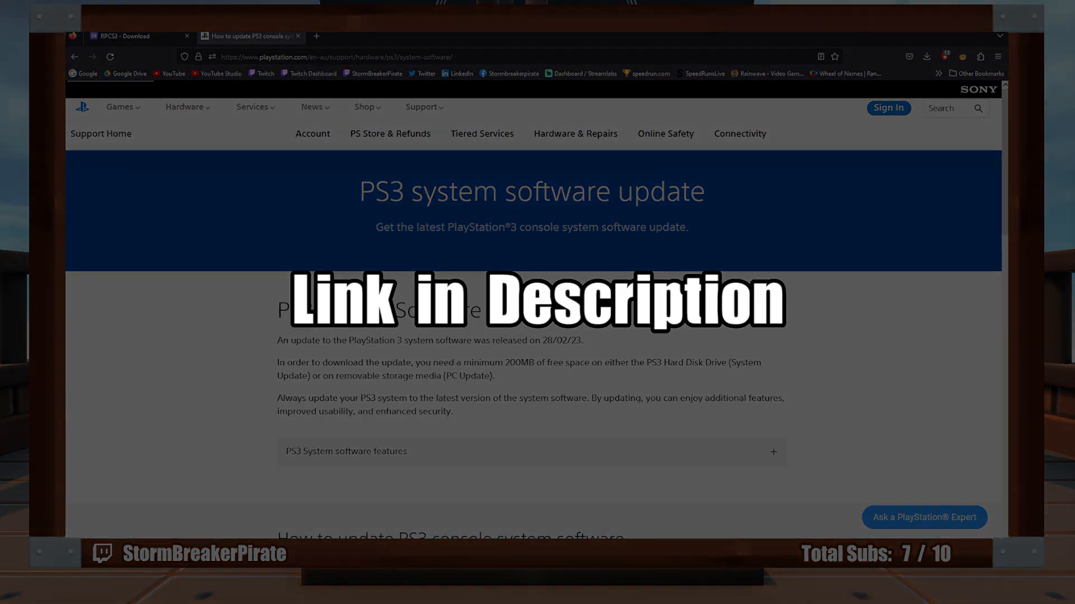
mouse_move(222, 267)
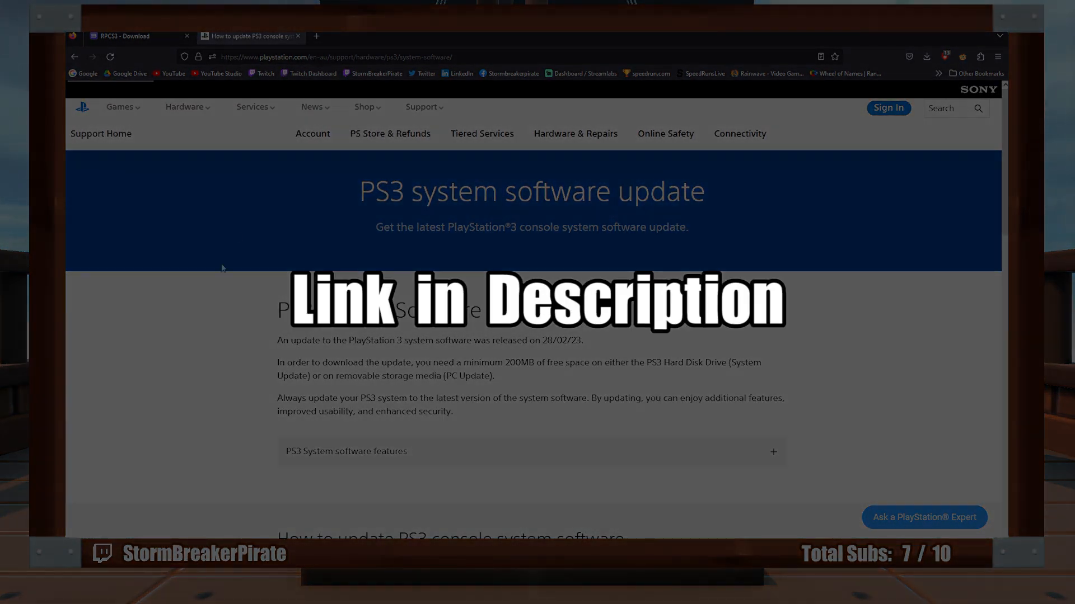
scroll(down, 3)
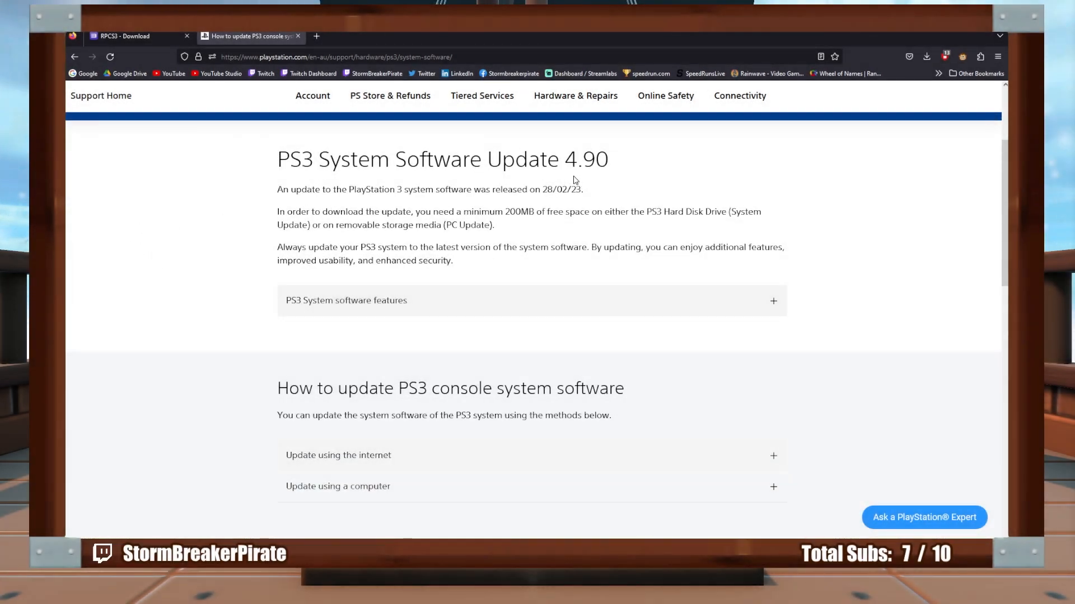
scroll(down, 3)
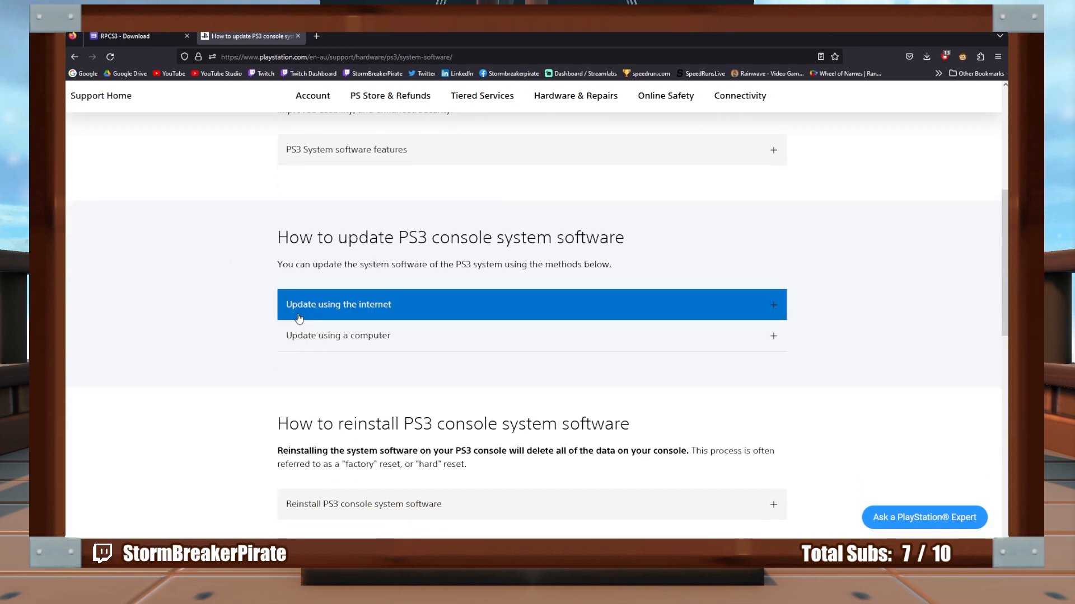
click(338, 335)
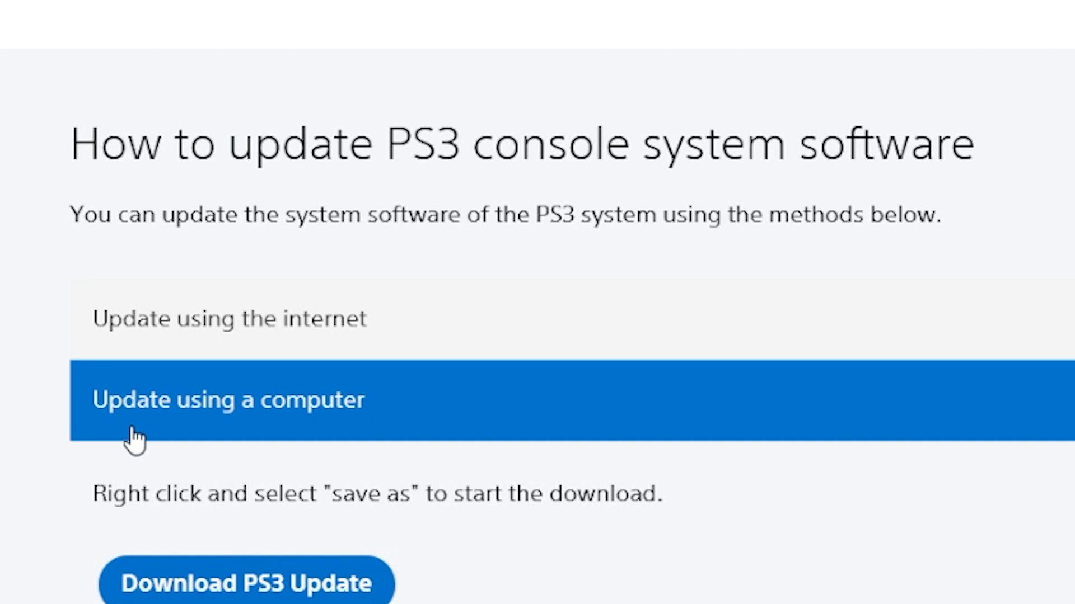
scroll(down, 3)
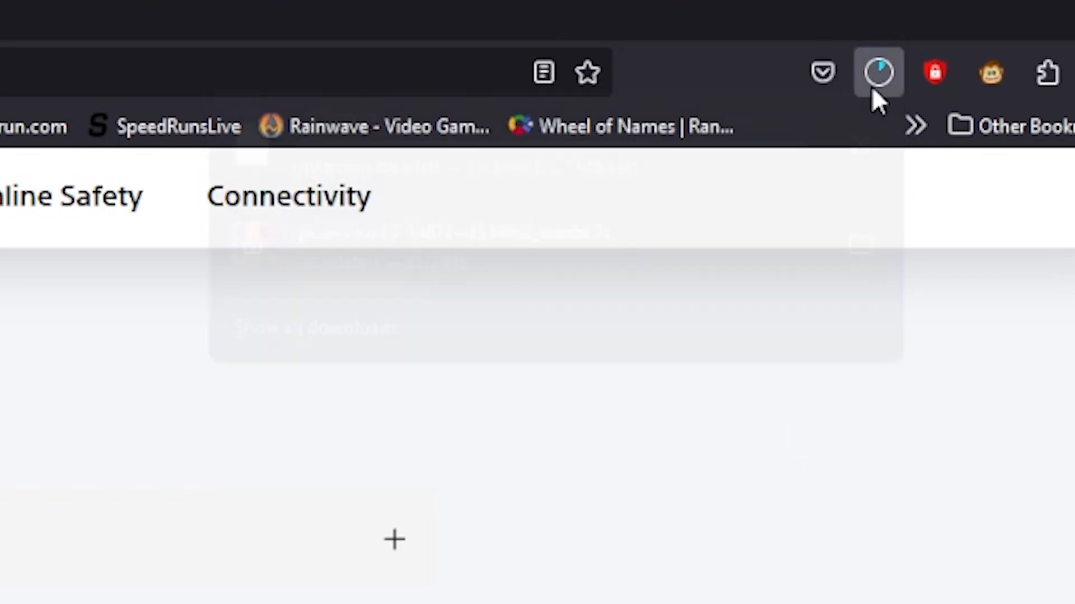
click(877, 73)
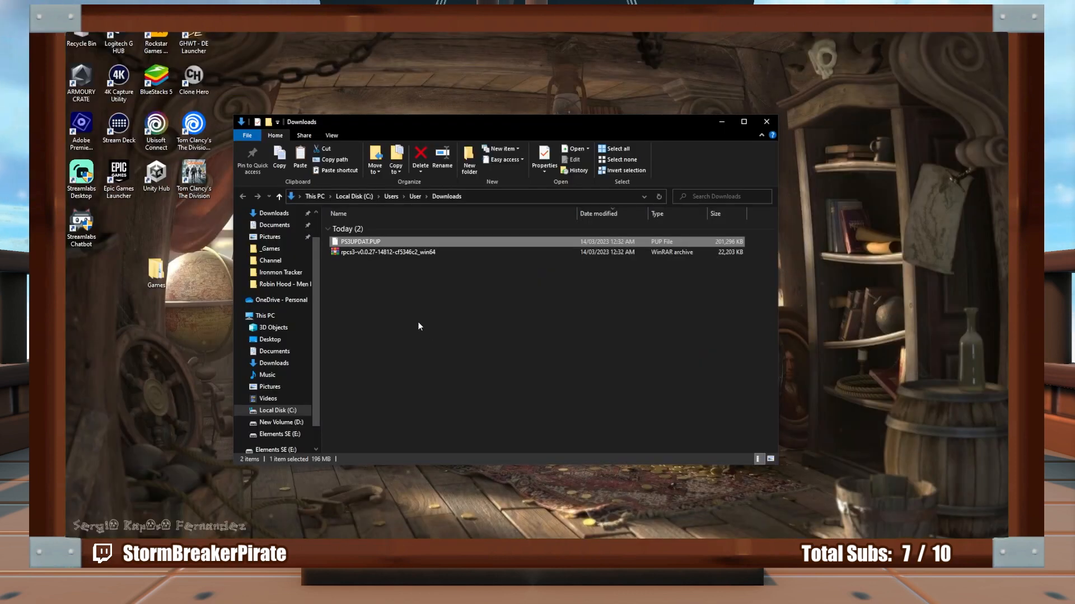
Create a desktop folder named RPCS3 and move PS3UPDAT.PUP and the RPCS3 archive into it
click(387, 251)
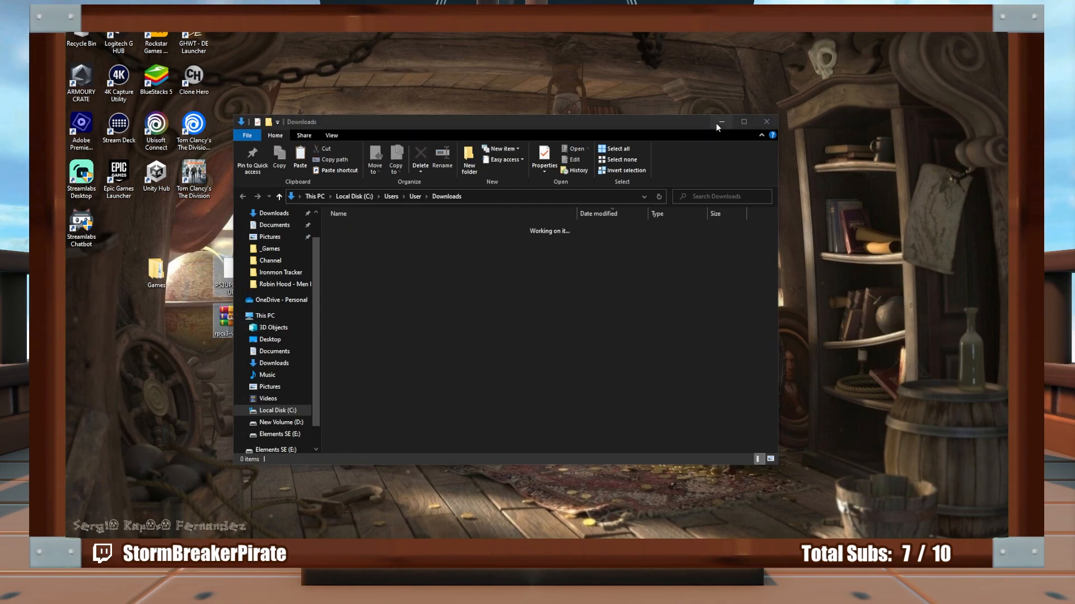
right_click(514, 172)
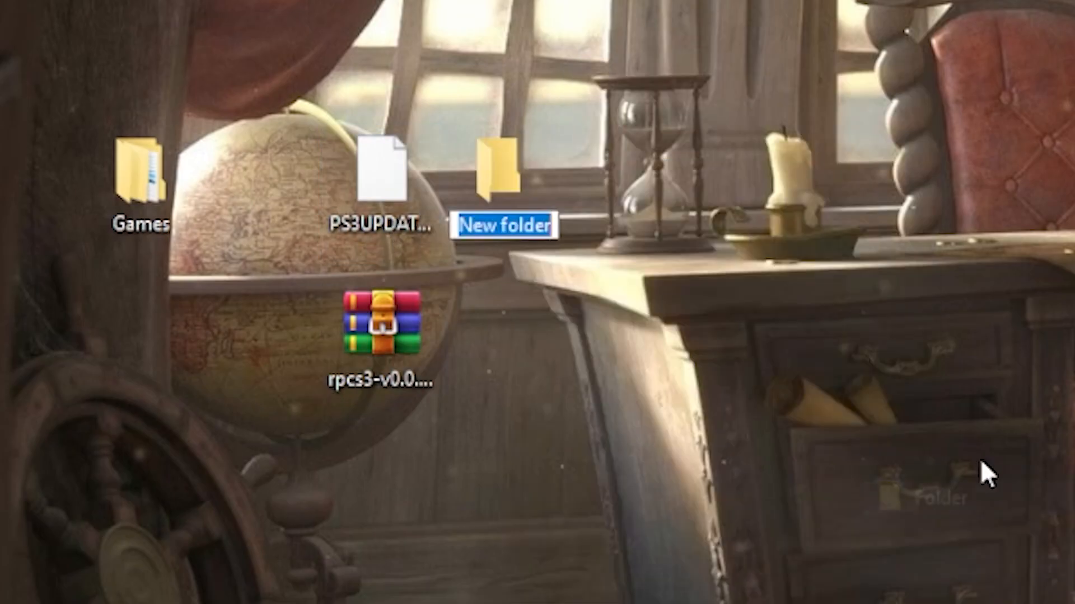
text(RPCS3)
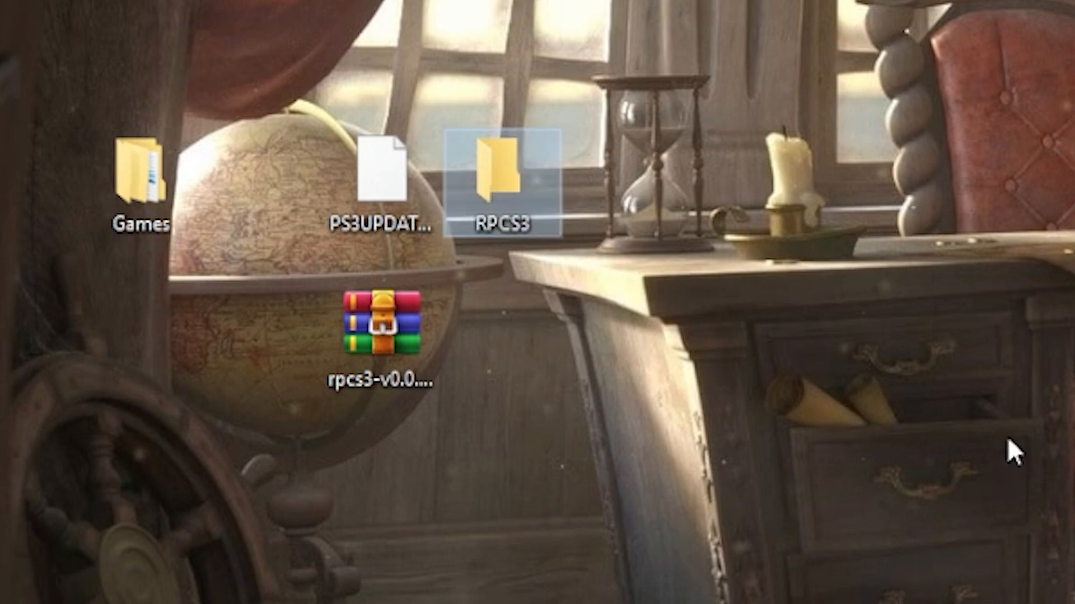
drag(382, 178, 500, 178)
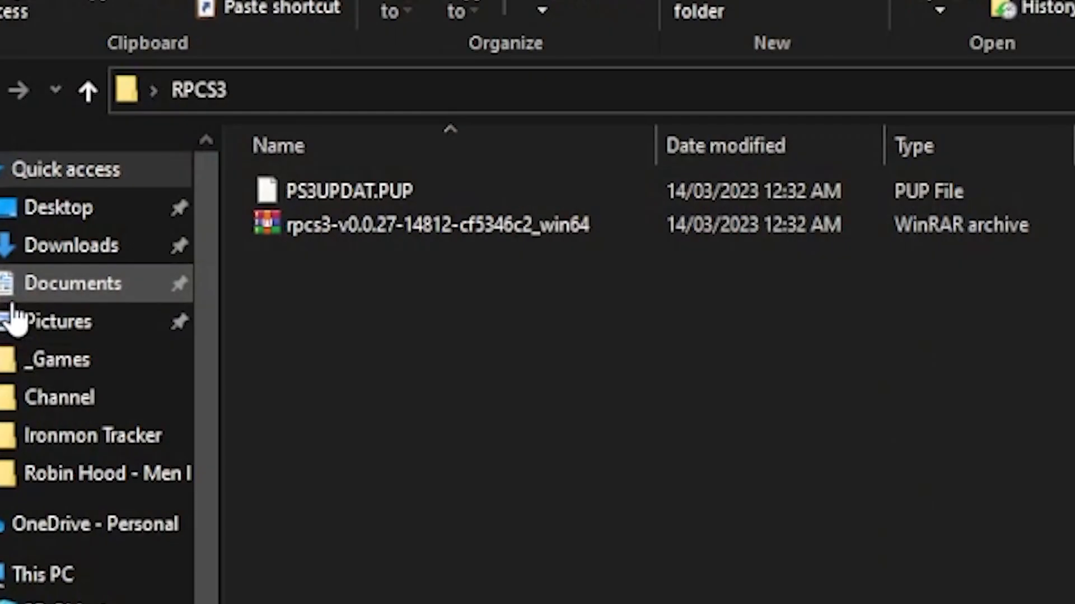
Extract the rpcs3 archive in place and select rpcs3.exe
right_click(422, 223)
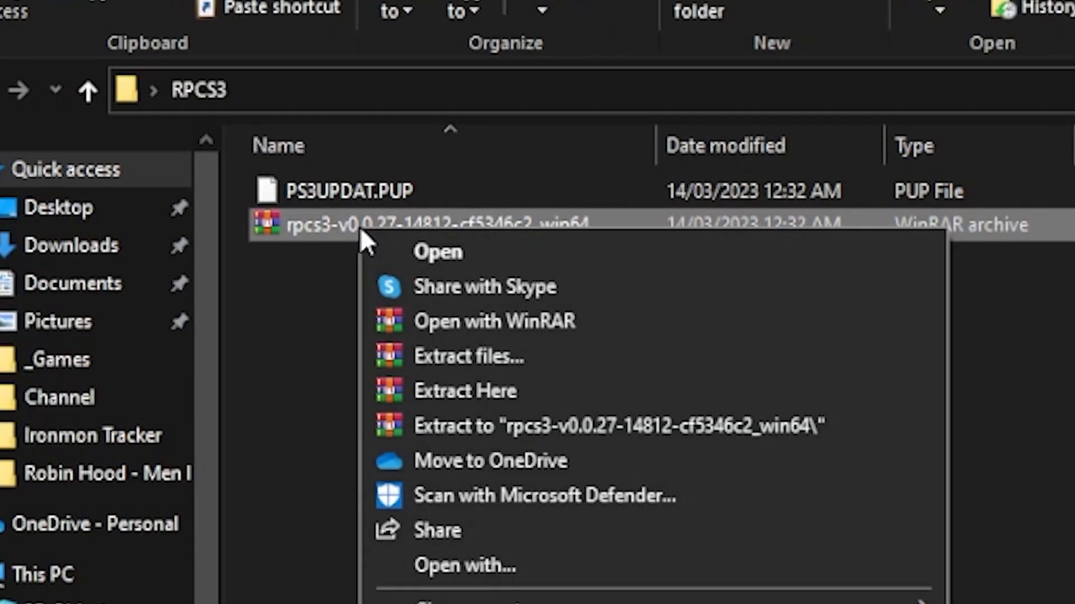
mouse_move(542, 398)
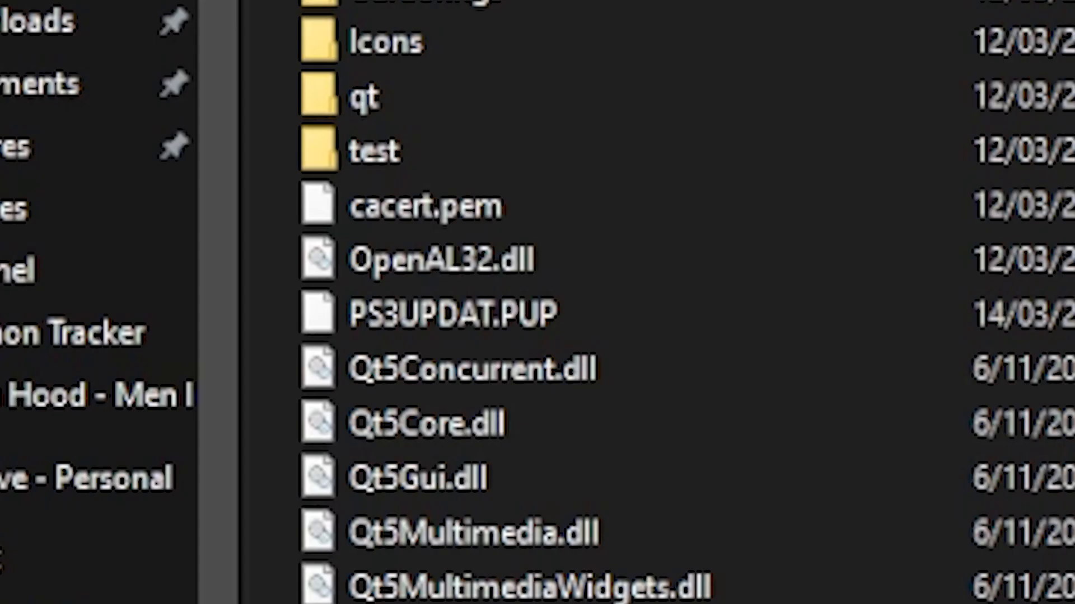
click(453, 314)
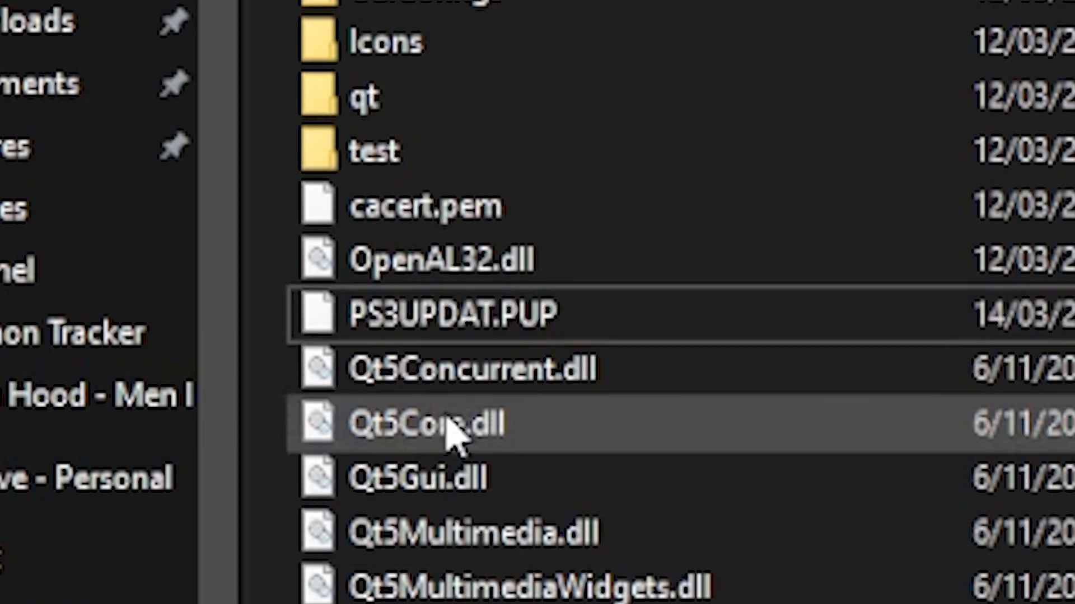
click(453, 314)
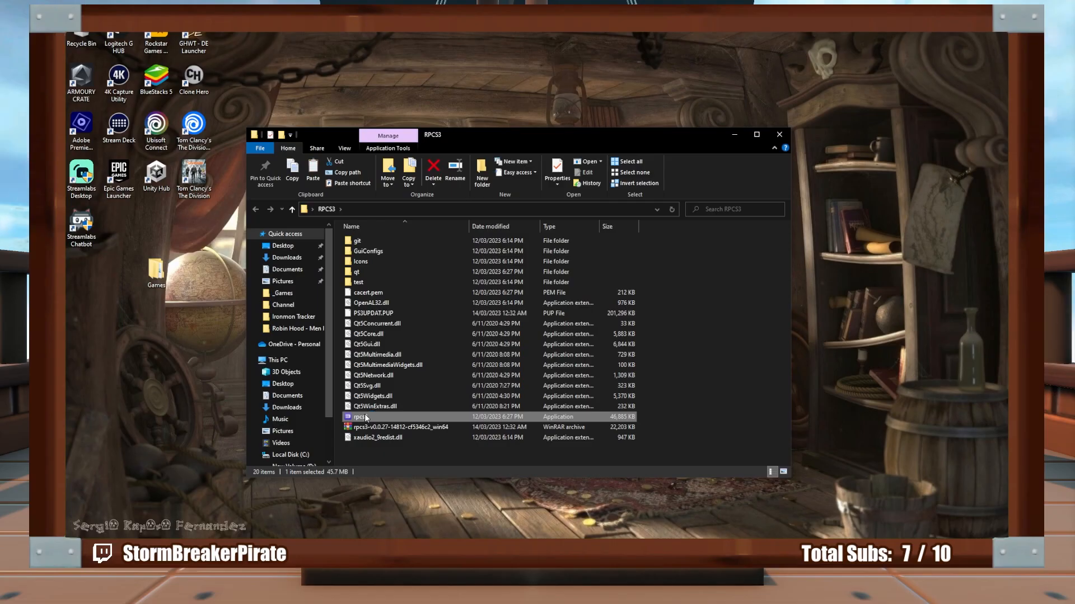
Launch rpcs3.exe and dismiss the welcome notice
double_click(359, 417)
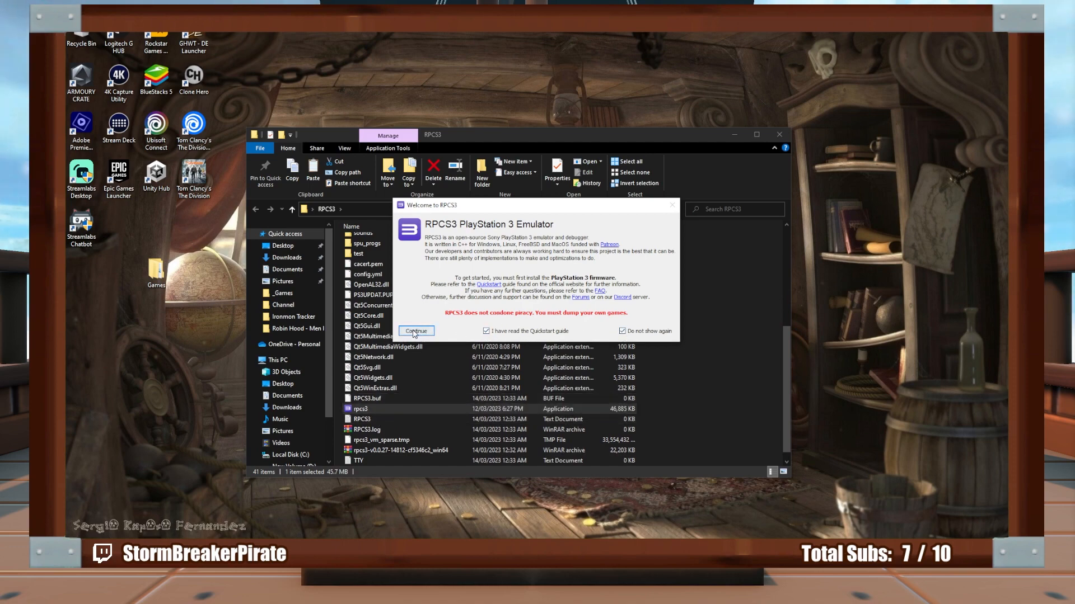
click(415, 330)
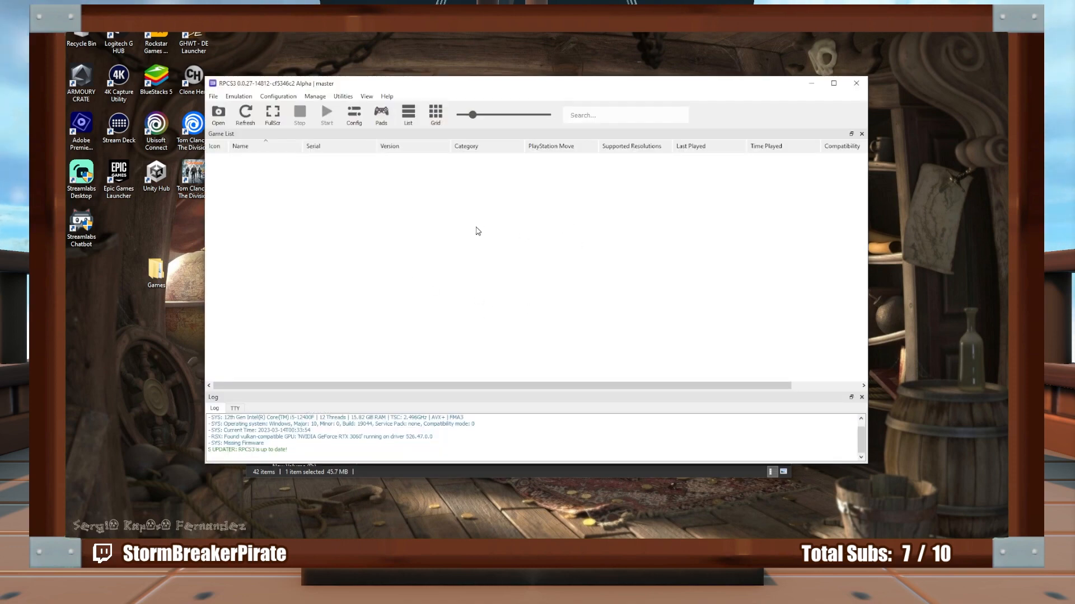
mouse_move(454, 236)
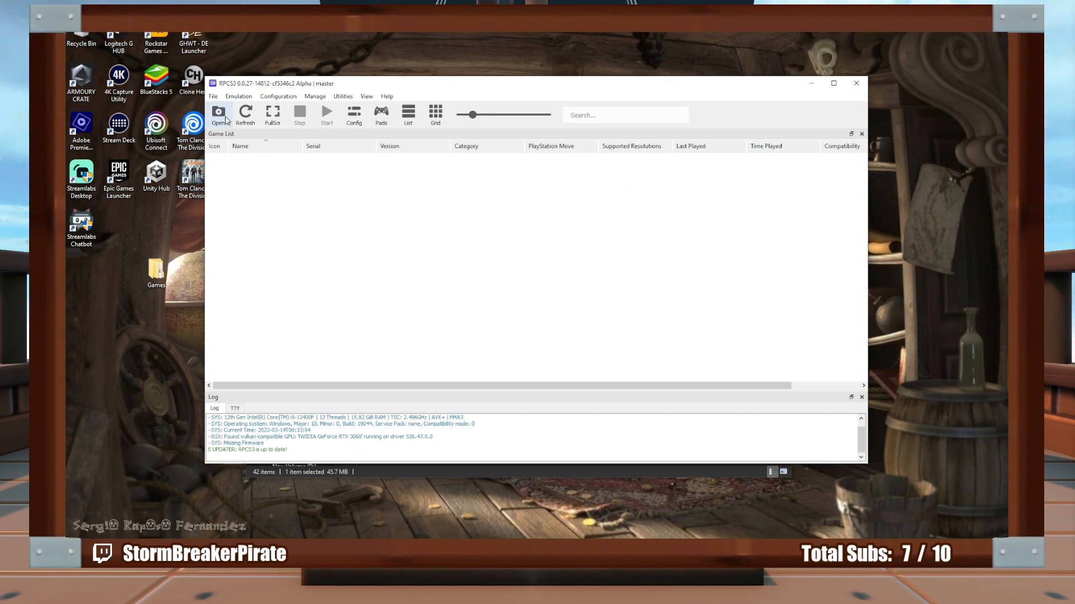
Install firmware from RPCS3/PS3UPDAT.PUP and acknowledge the success message
click(213, 96)
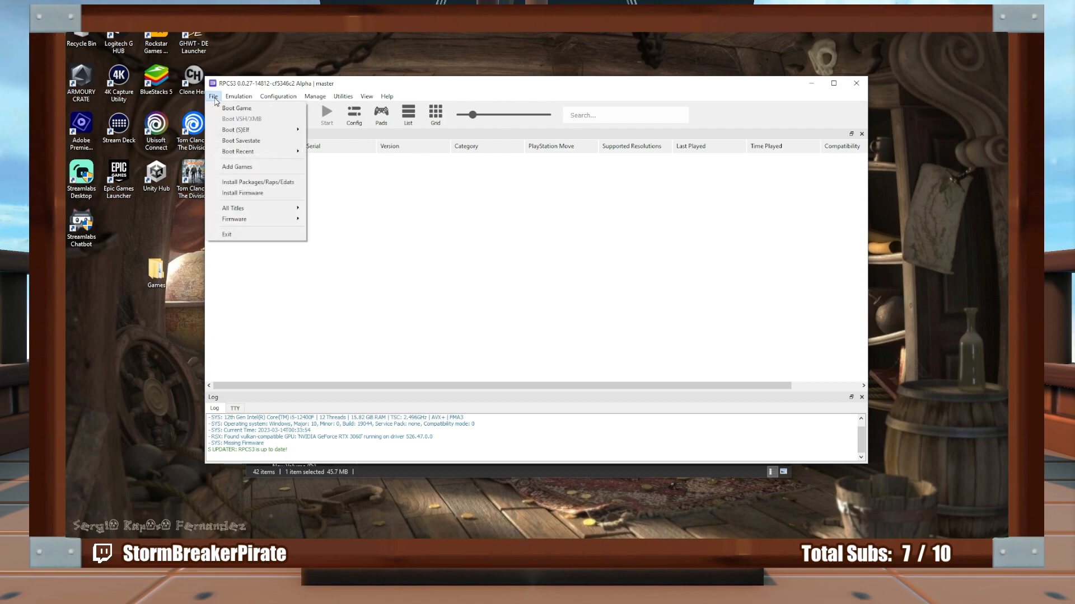
mouse_move(242, 192)
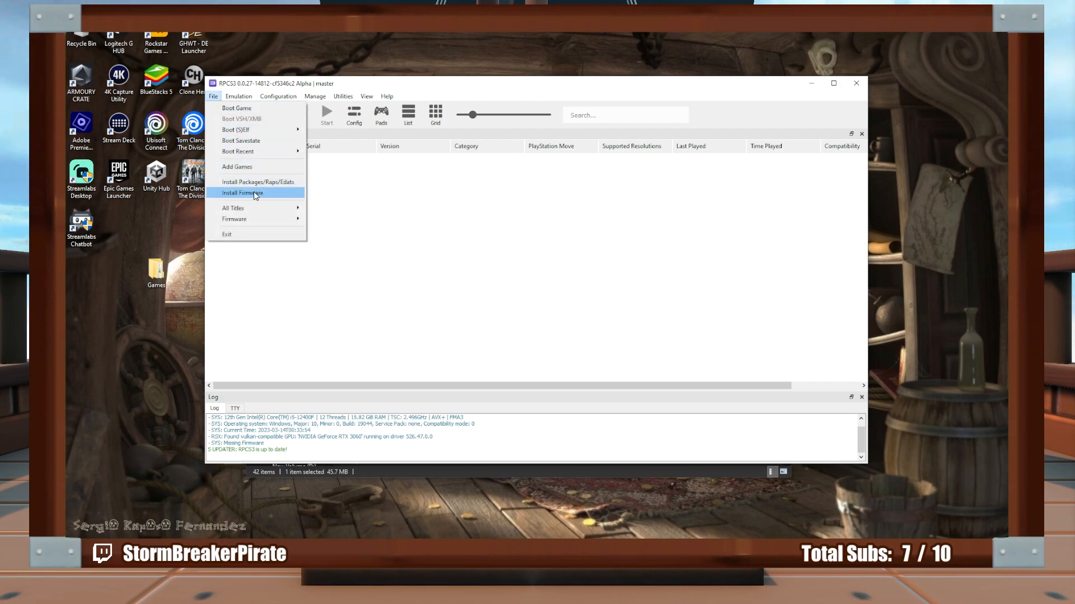
click(242, 193)
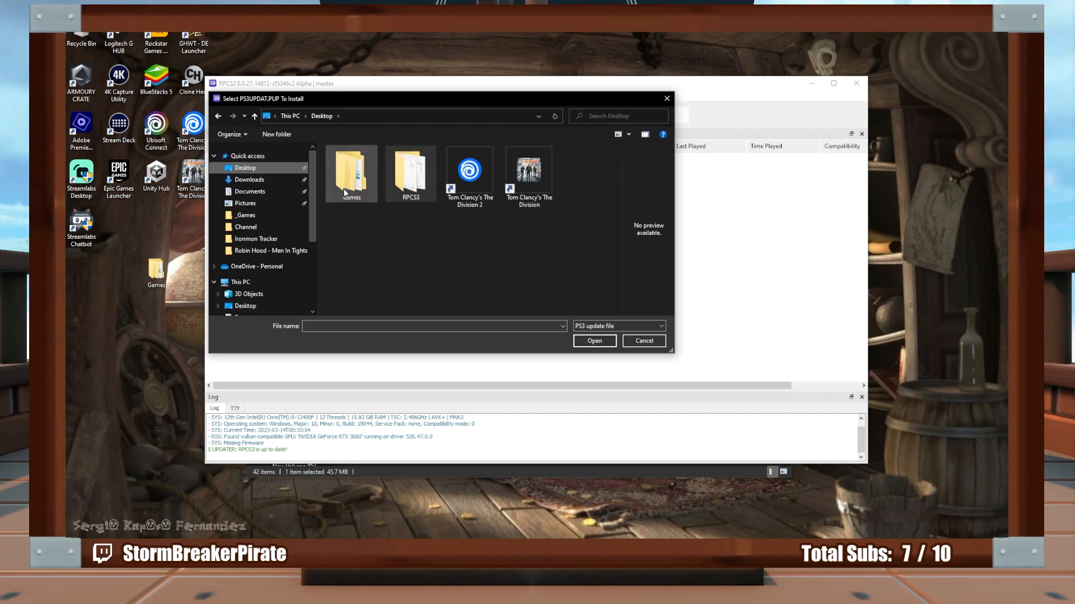
double_click(410, 174)
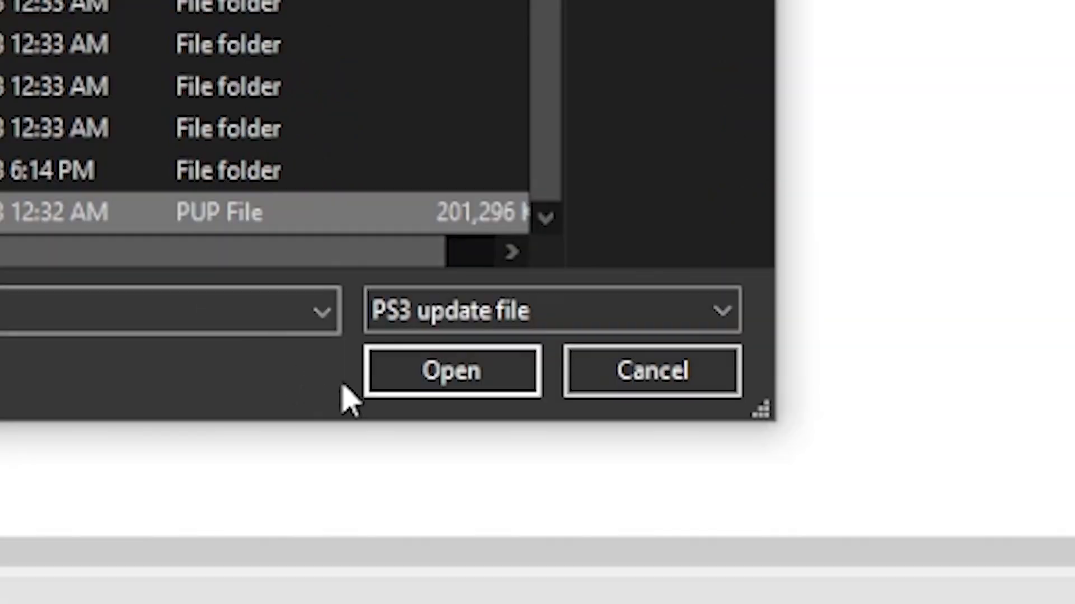
click(451, 370)
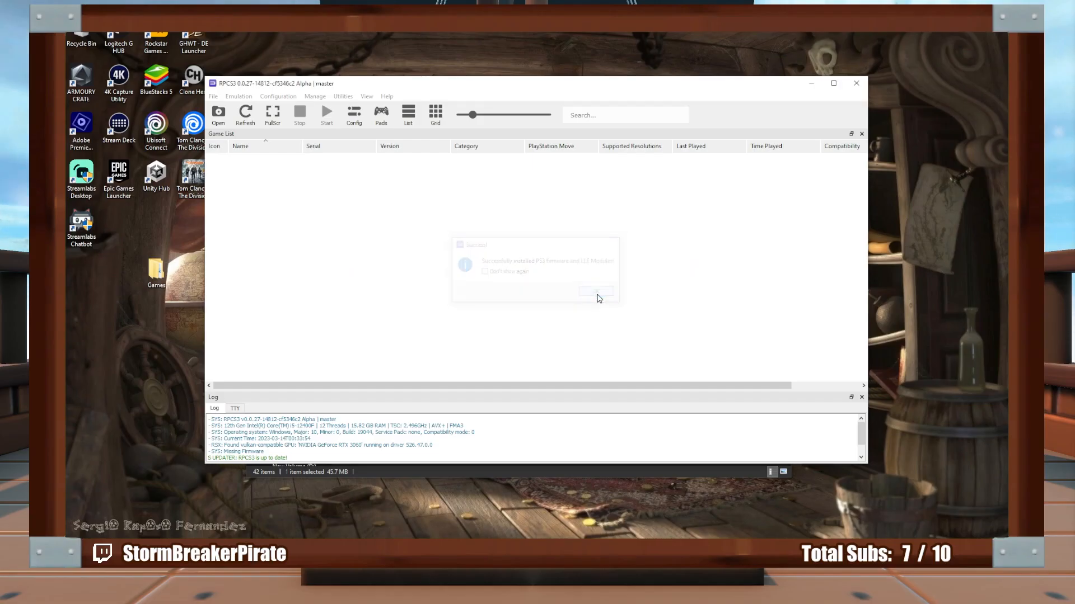
click(595, 290)
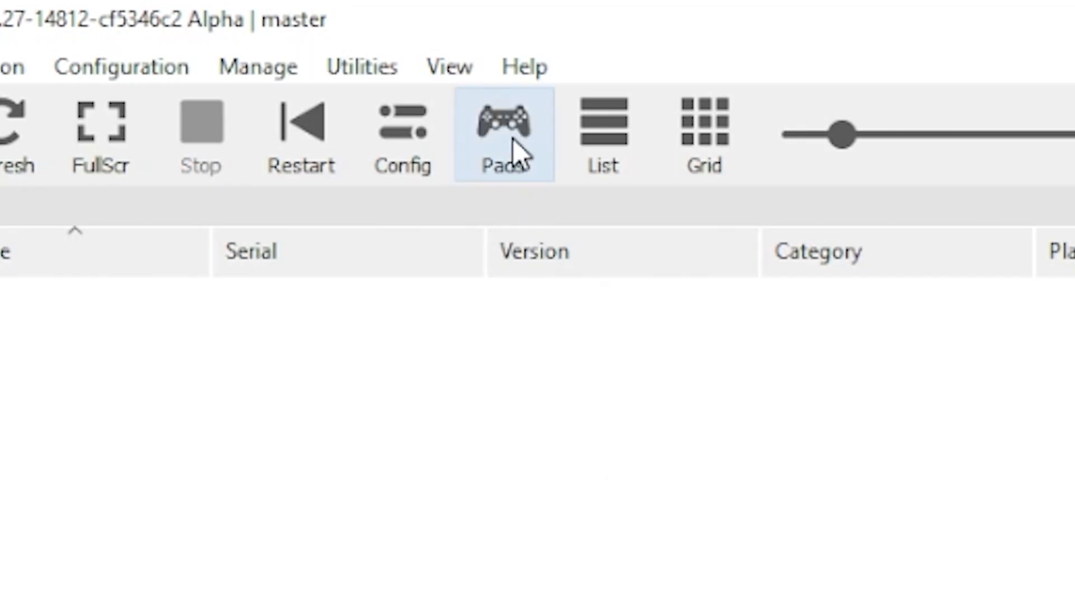
Switch Player 1's handler from Keyboard to XInput Pad #1, remap R2, and save
click(504, 135)
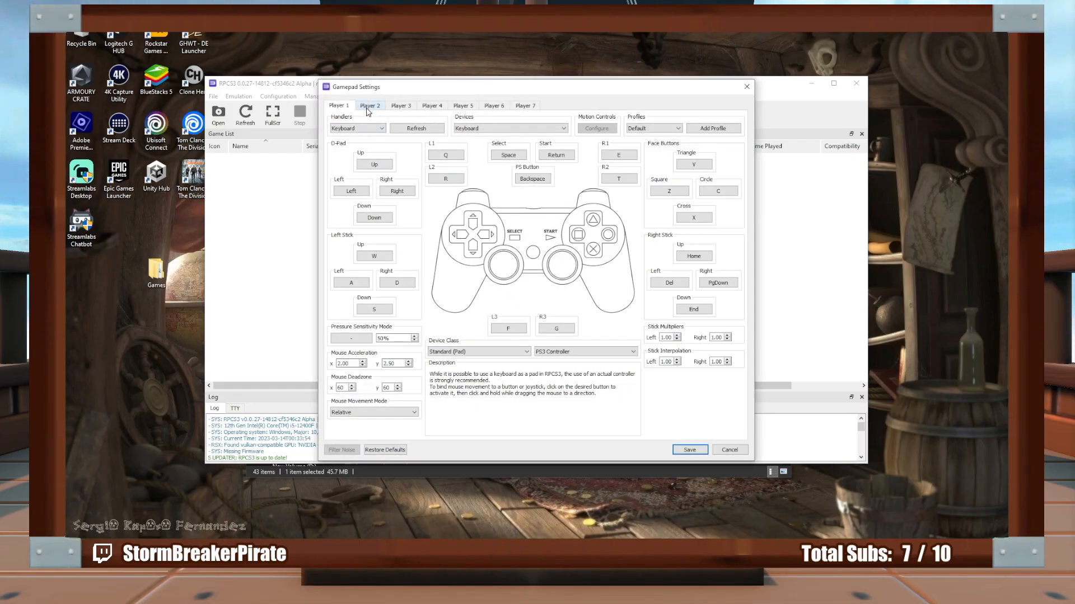
click(524, 106)
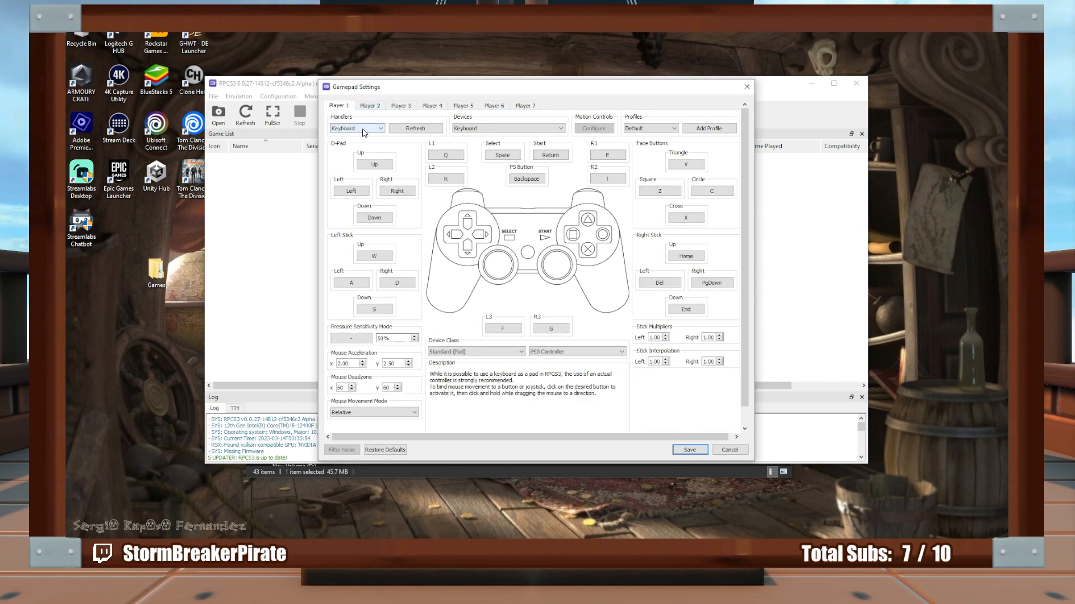
click(379, 128)
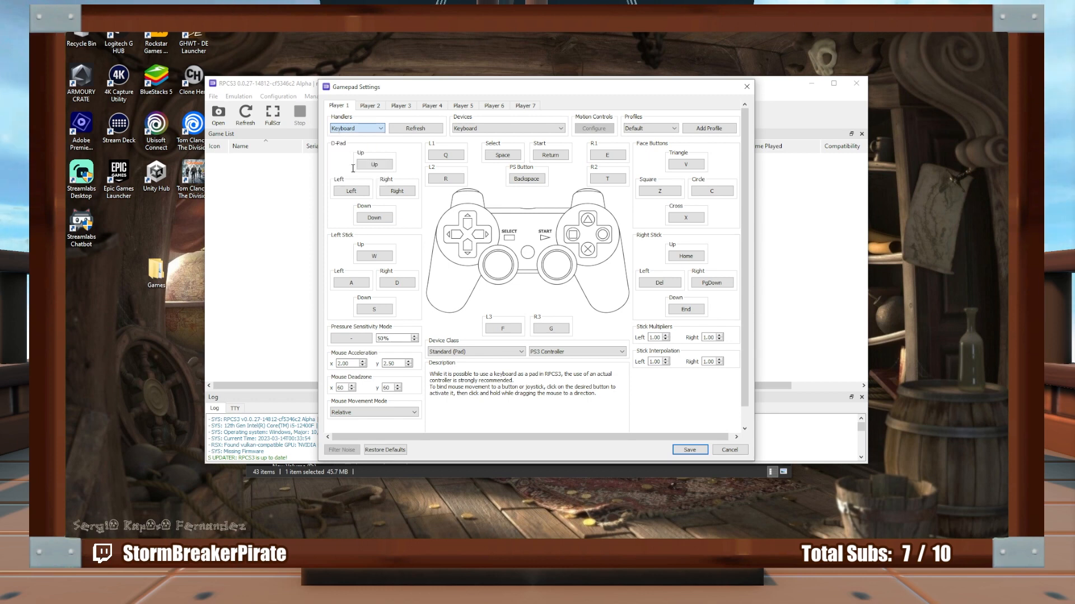
click(356, 128)
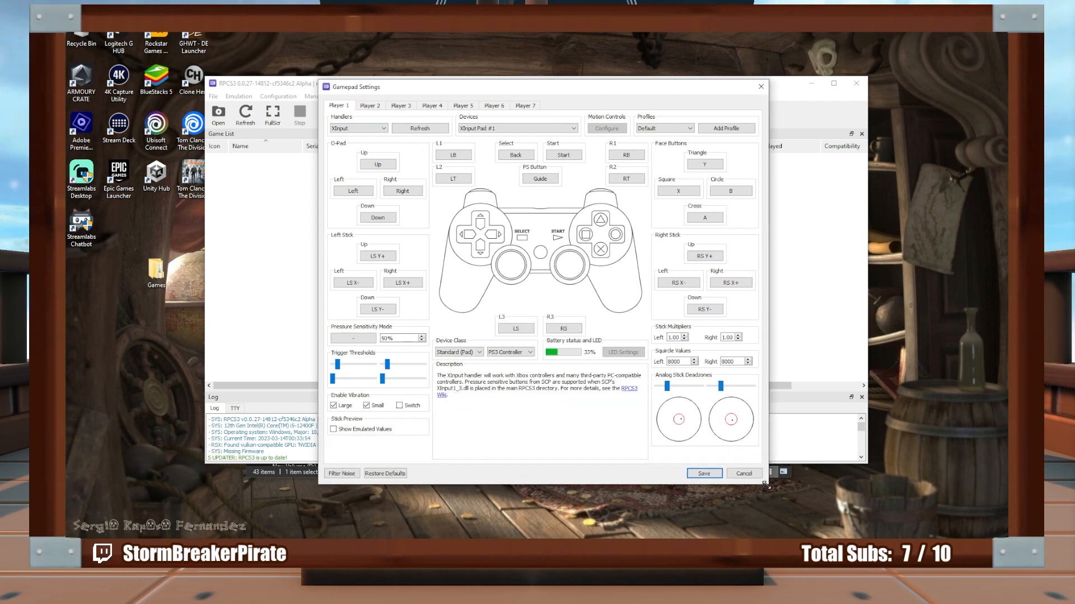
click(453, 181)
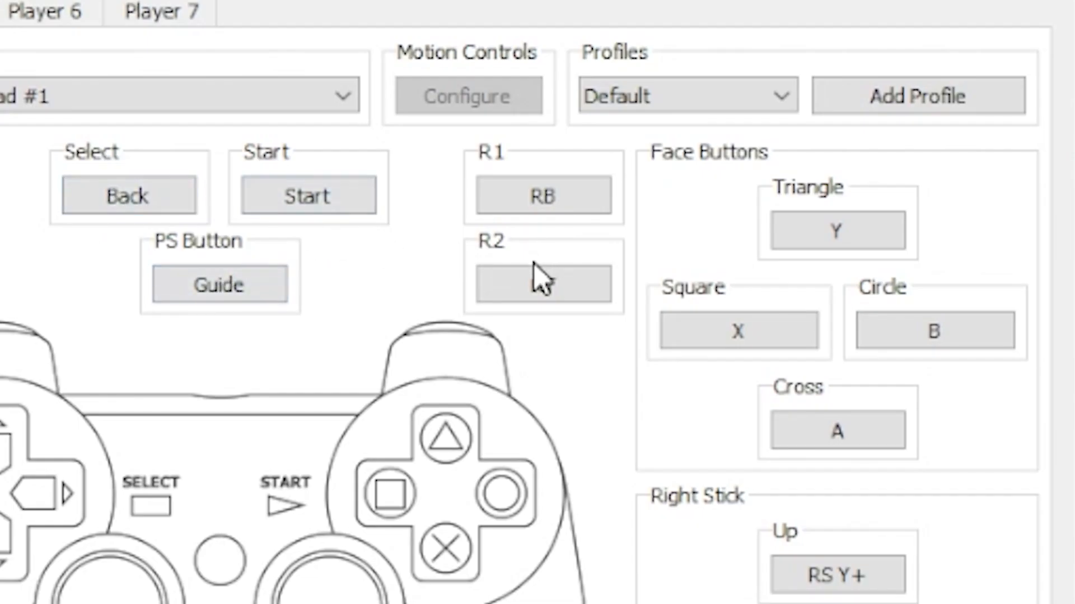
click(542, 284)
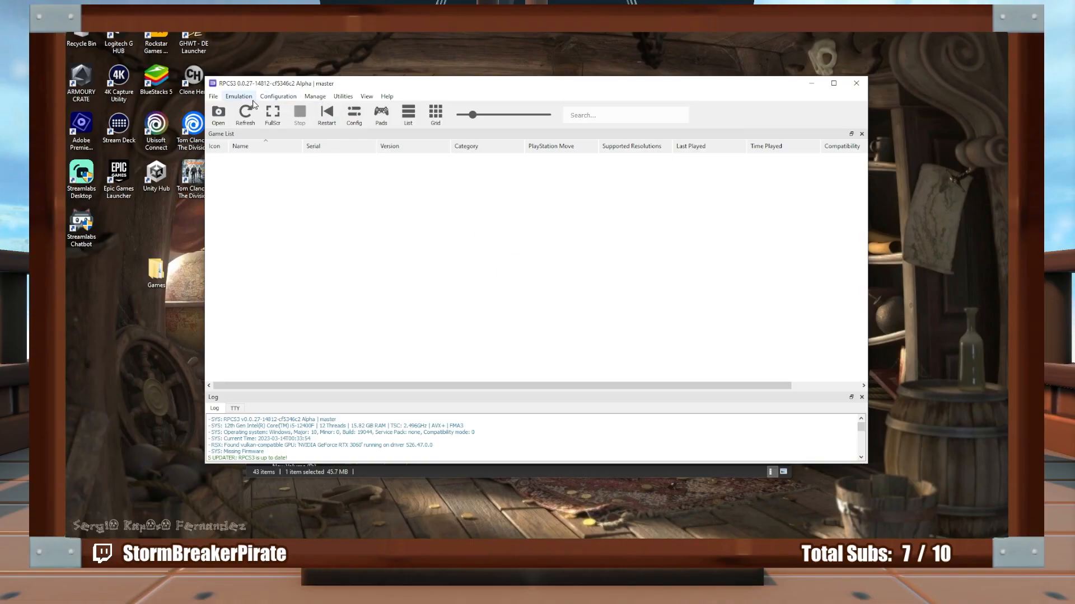
click(277, 96)
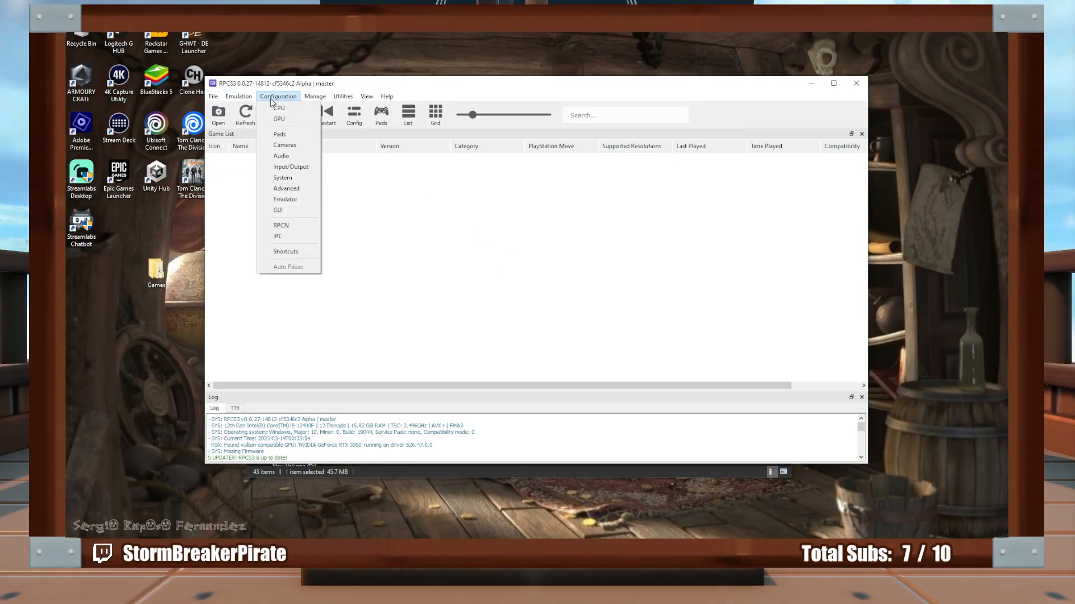
click(280, 225)
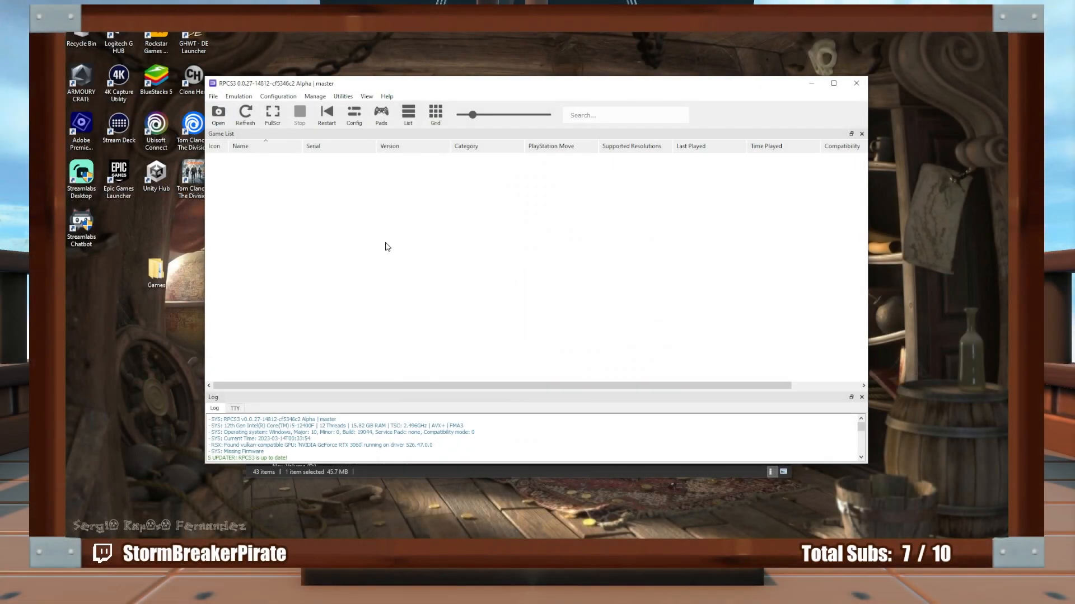
click(213, 95)
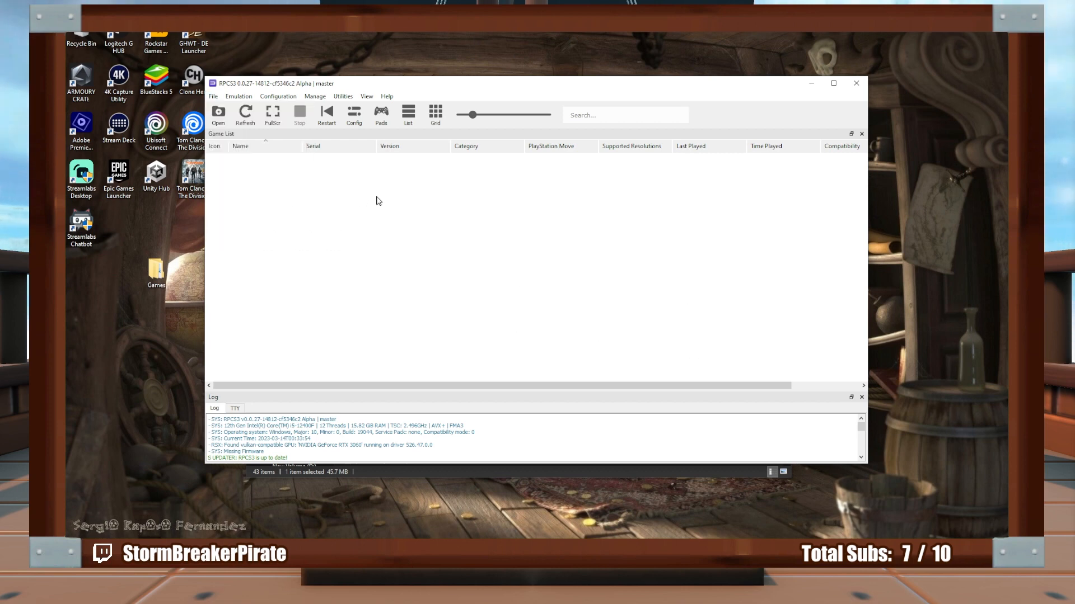
mouse_move(156, 293)
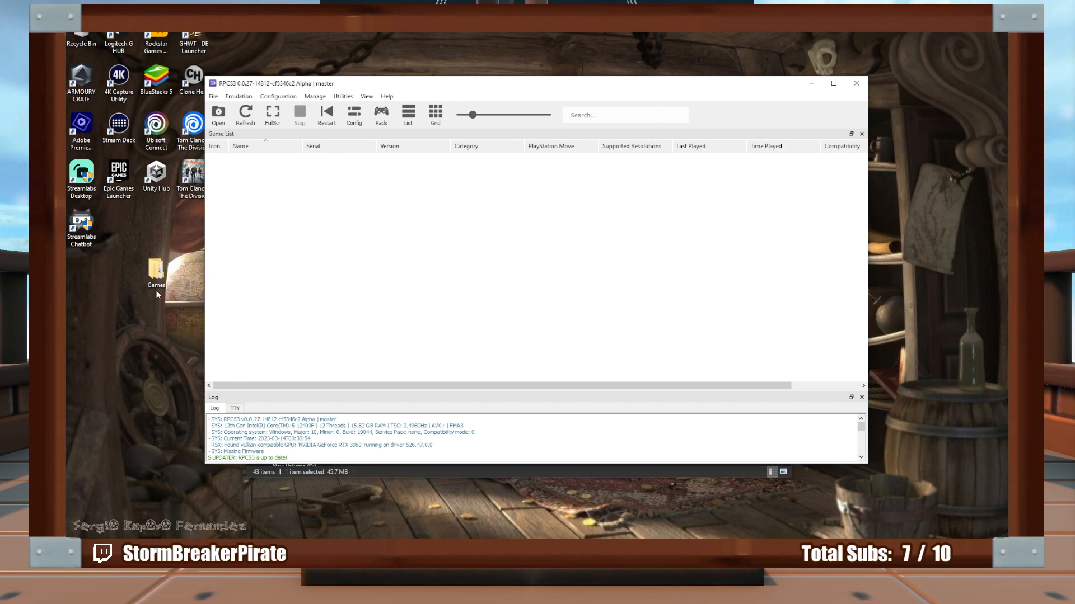
Open Games > Street Fighter 3 Online Edition and widen the Name column to view its PKG and RAP files
double_click(156, 271)
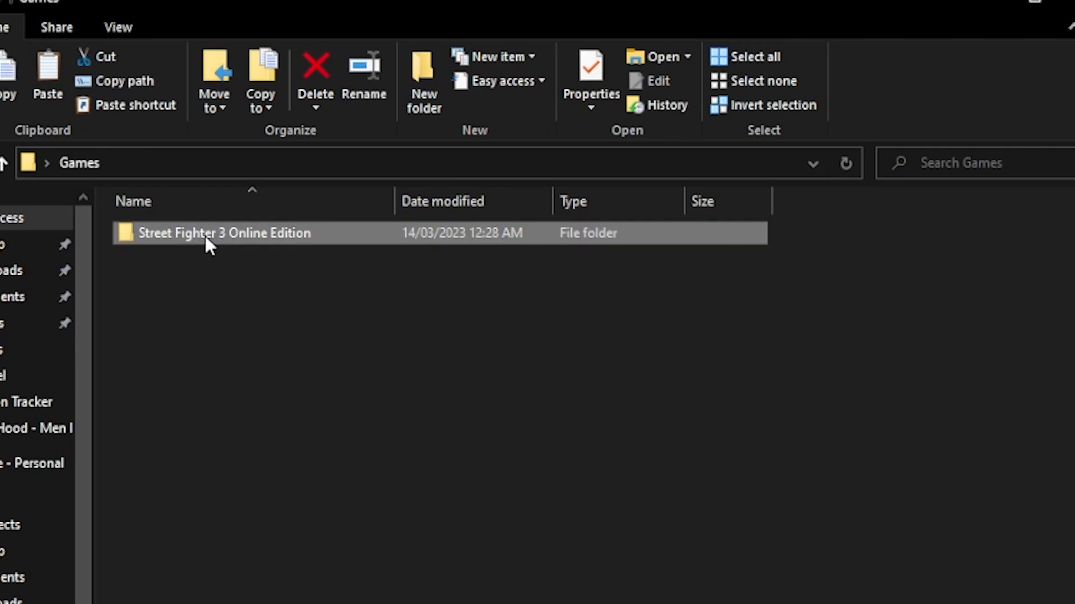
double_click(223, 233)
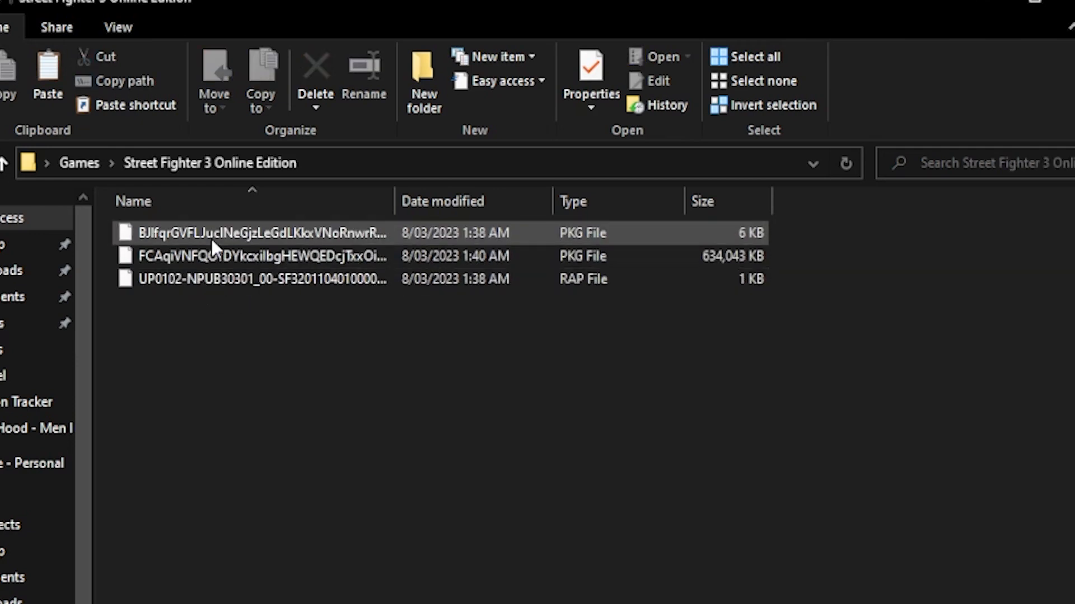
drag(394, 201, 511, 201)
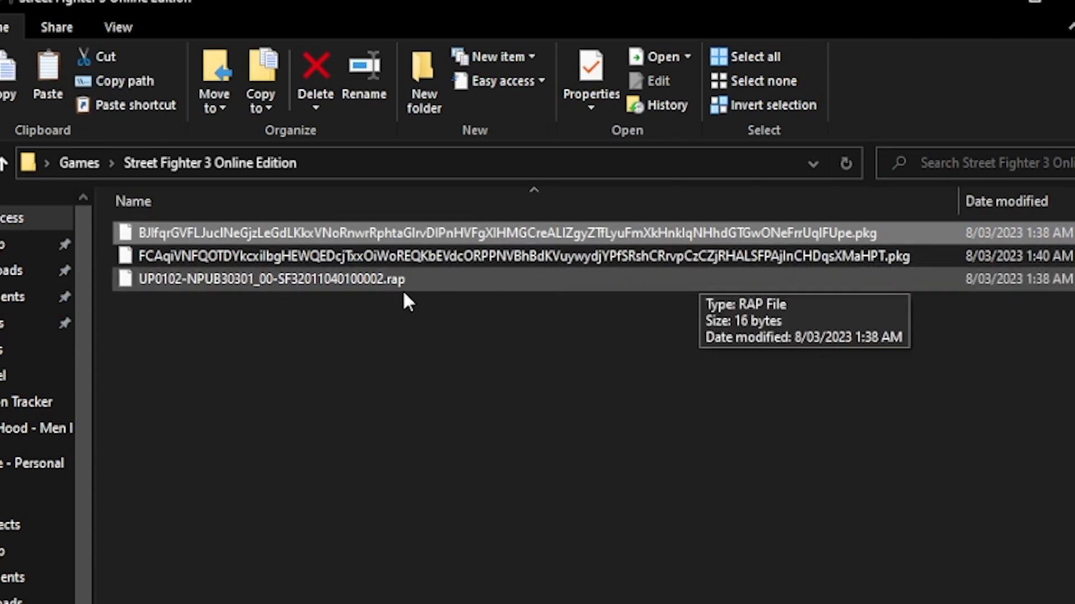
click(272, 279)
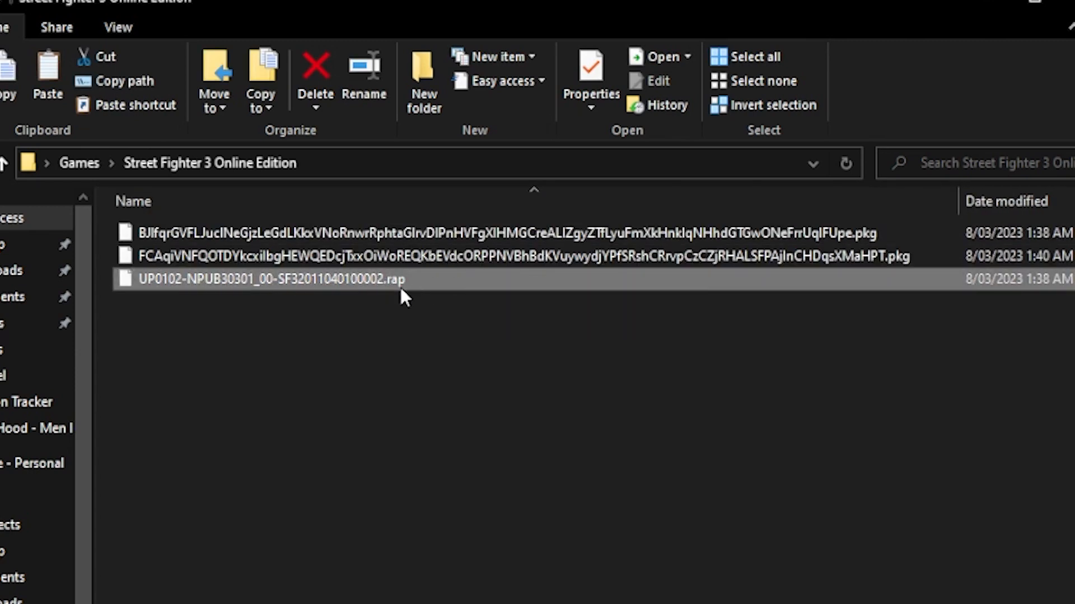
click(507, 233)
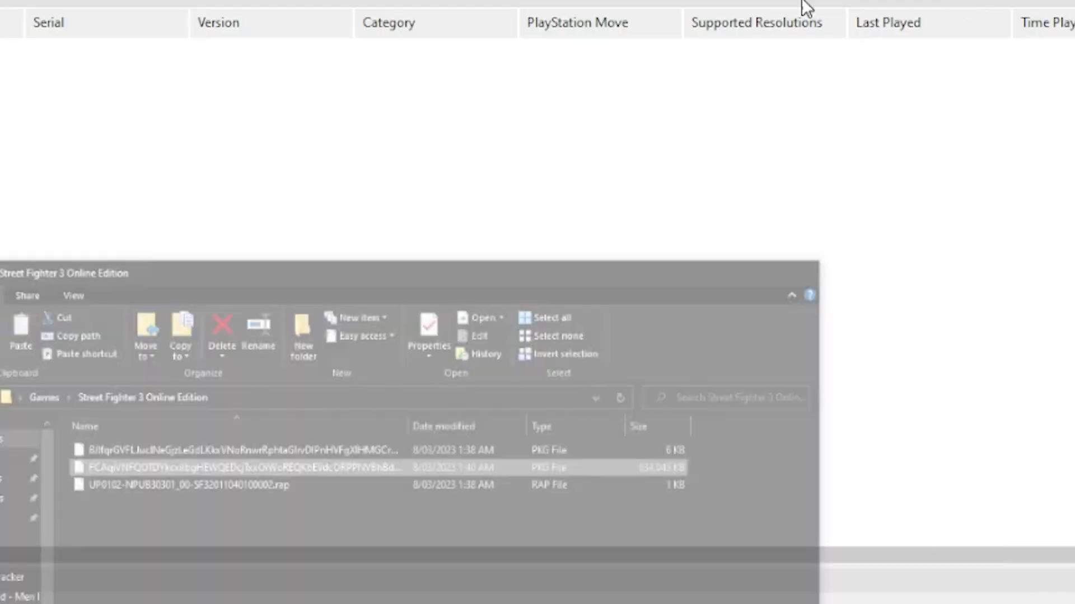
Select both Street Fighter 3 .pkg files and the .rap file under Install Packages/Raps
click(318, 56)
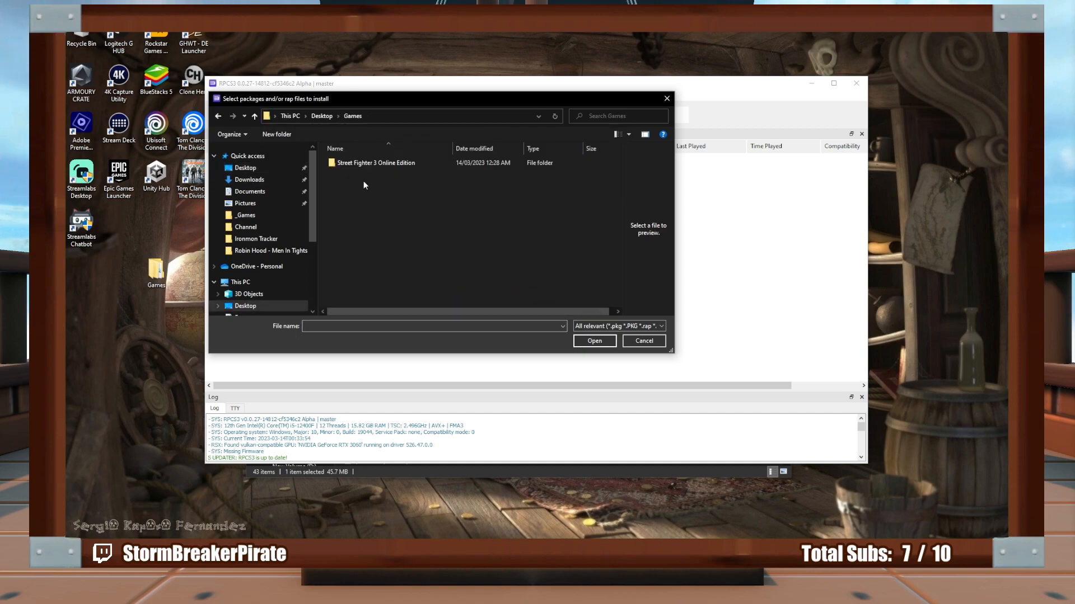
double_click(375, 162)
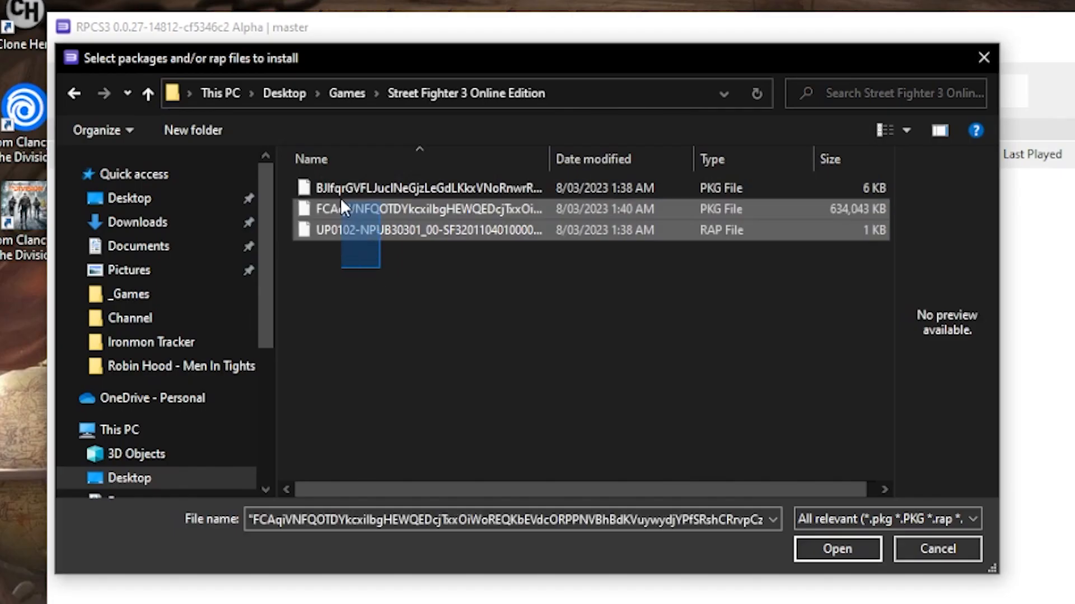
click(418, 188)
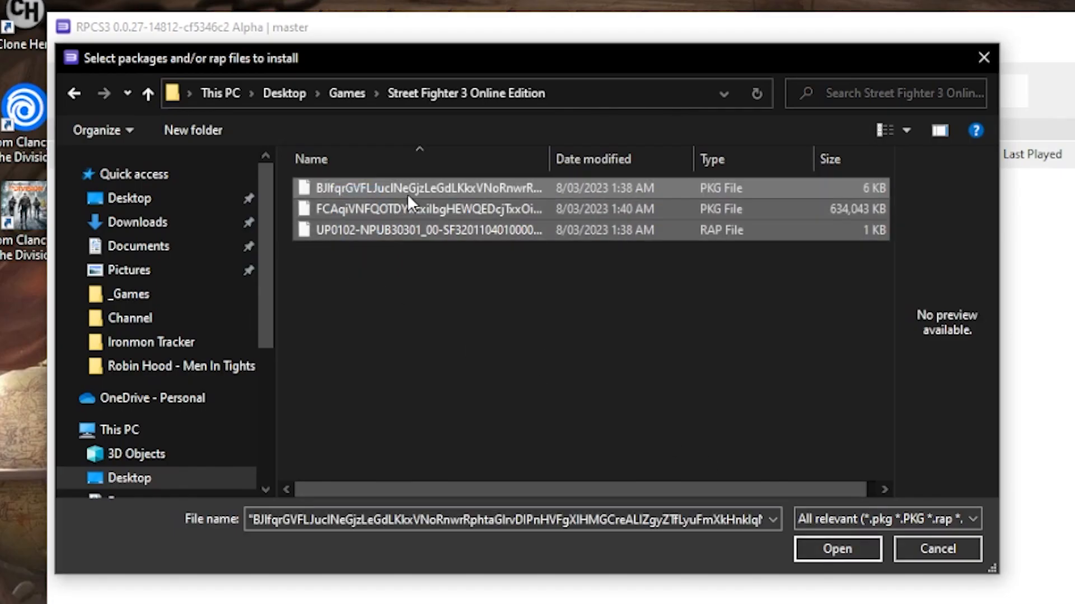
click(836, 549)
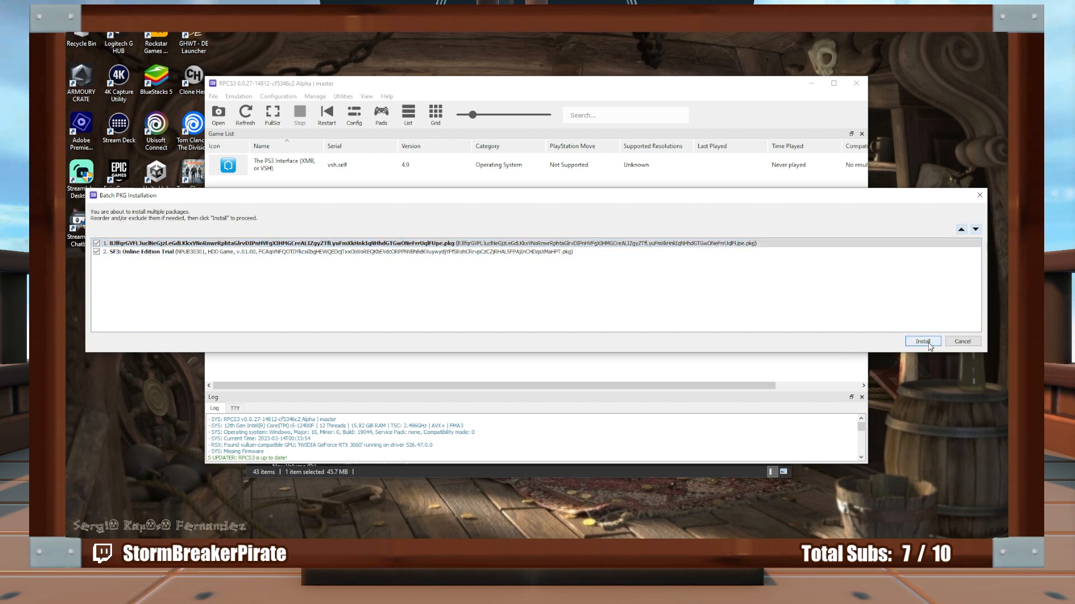
Install both SF3 packages from the Batch PKG Installation dialog and dismiss the success message
click(921, 341)
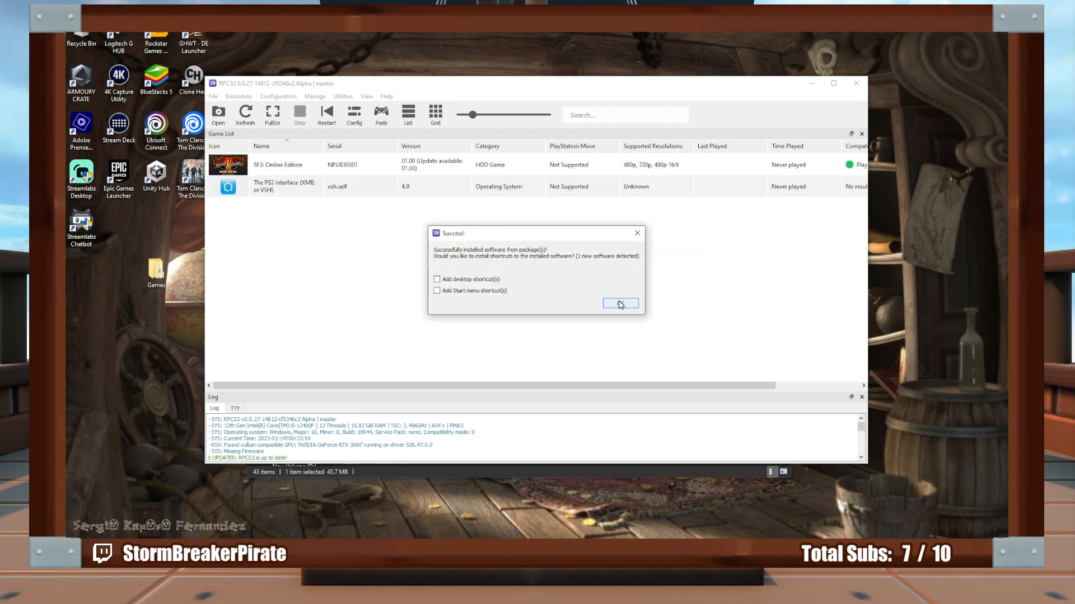
click(619, 304)
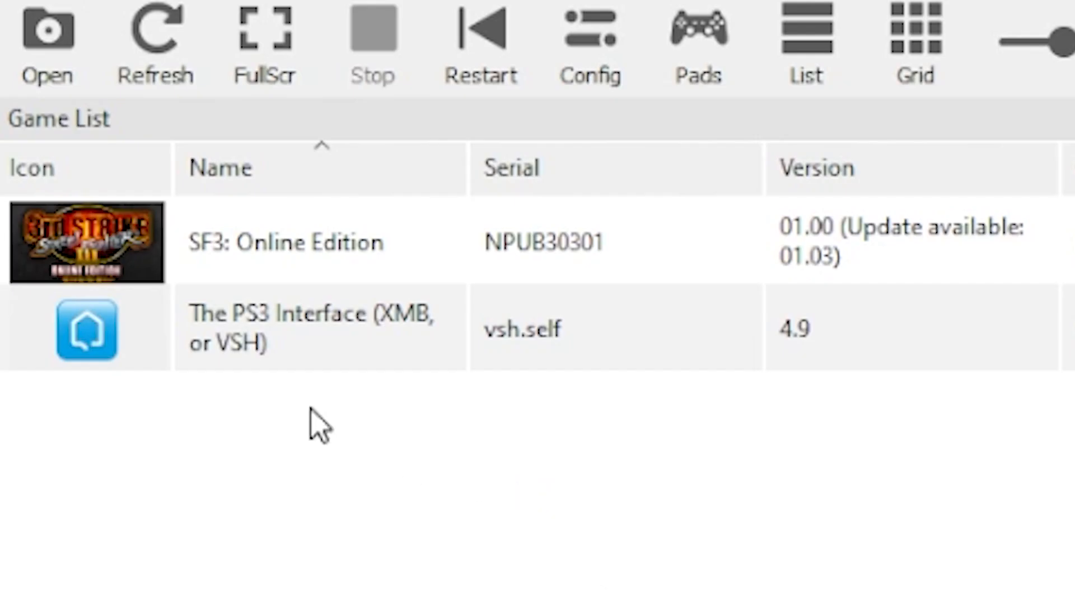
mouse_move(236, 360)
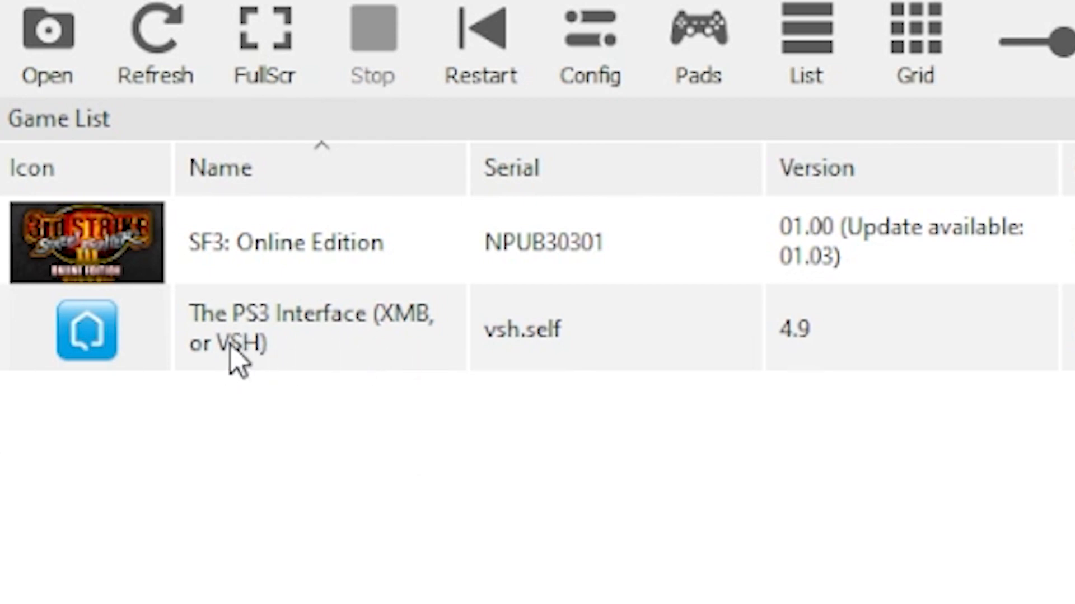
mouse_move(263, 360)
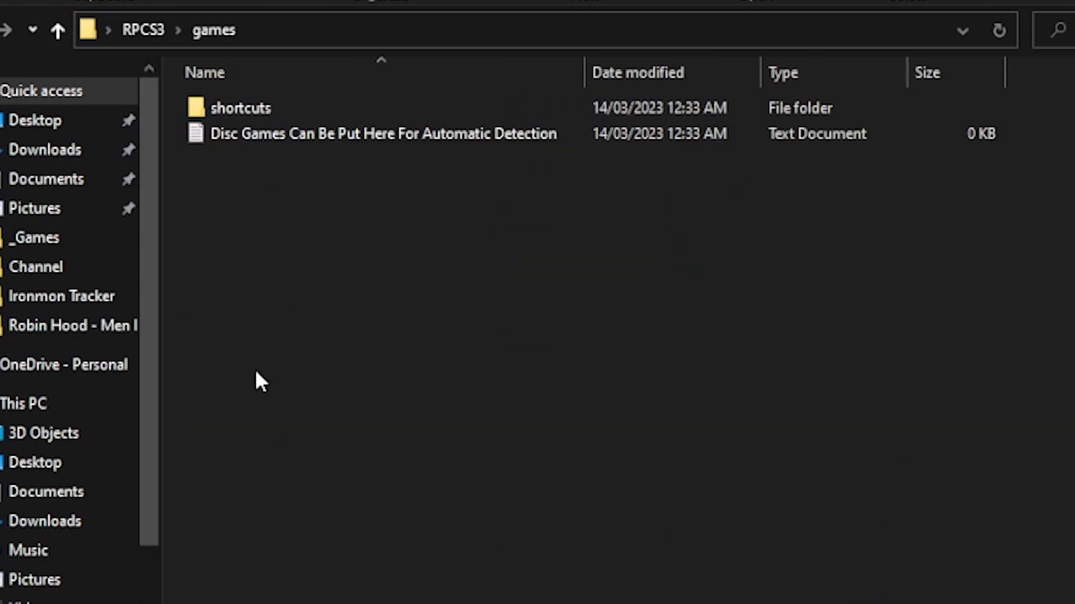
View the RPCS3\games folder, holding only a shortcuts folder and a disc-games note
click(384, 133)
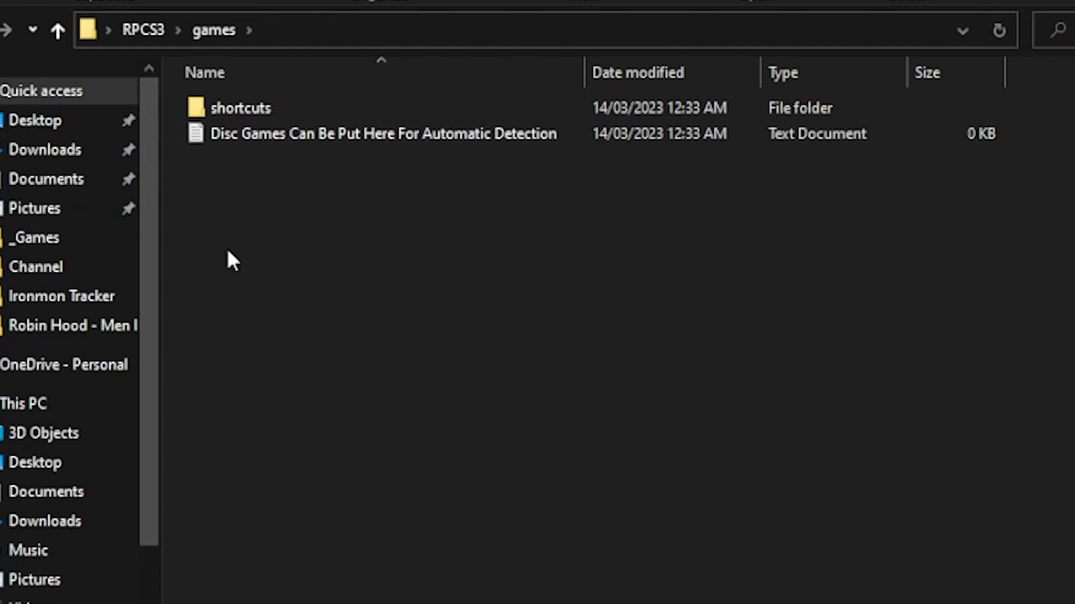
mouse_move(323, 231)
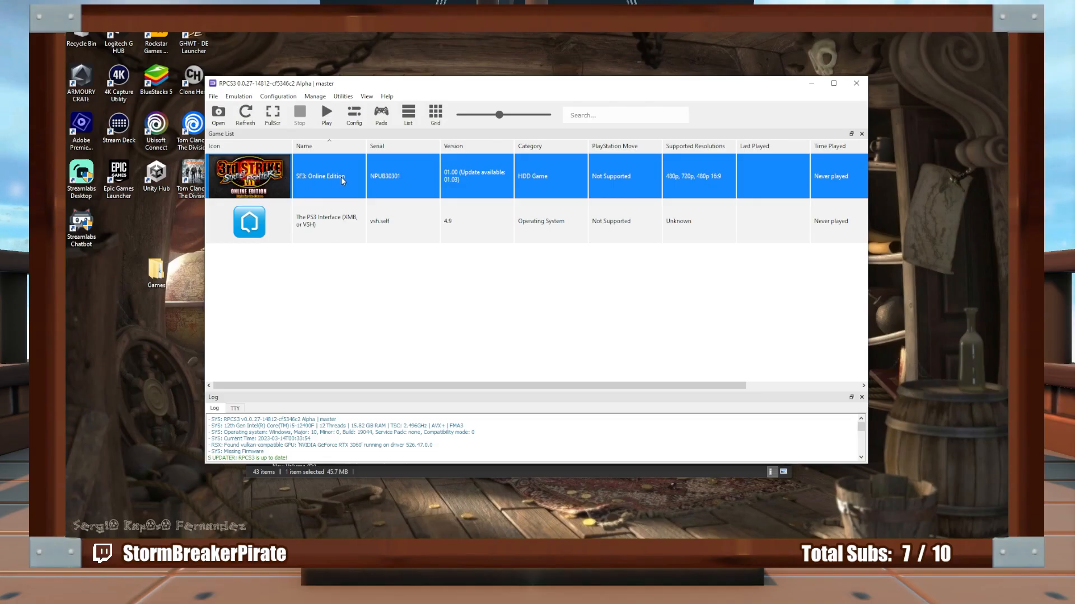
Boot SF3: Online Edition from the game list to reach its title screen
double_click(322, 176)
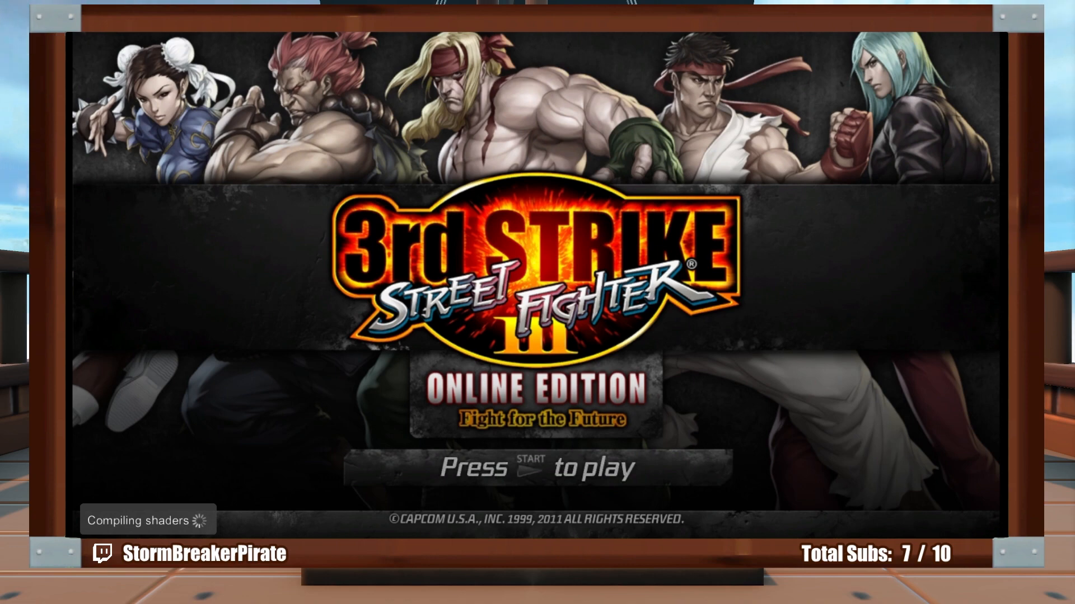
Start a Street Fighter III match, then return to the RPCS3 game list window
key(enter)
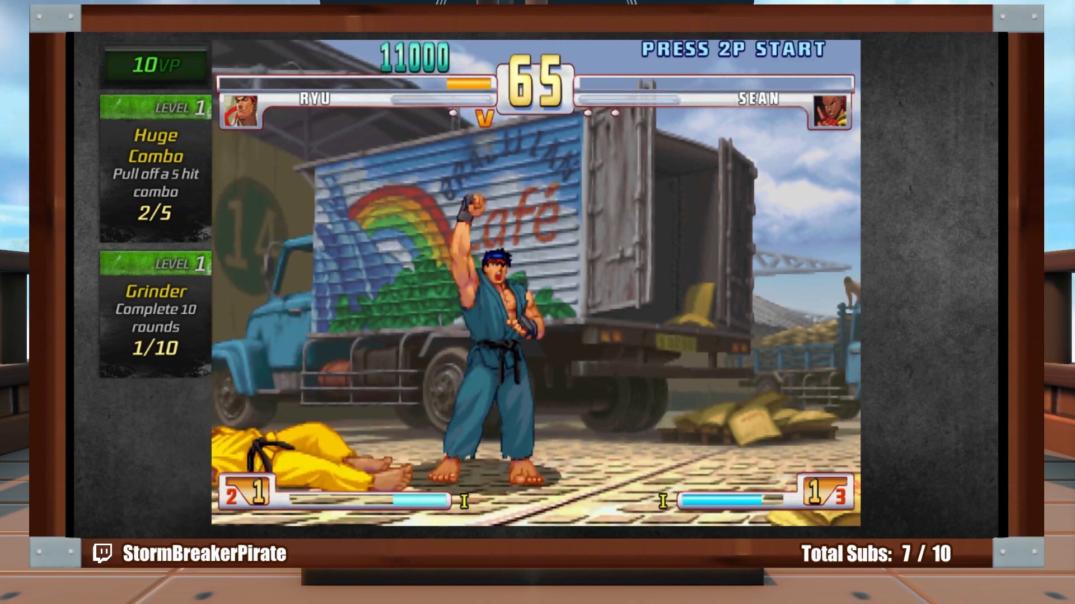
key(Escape)
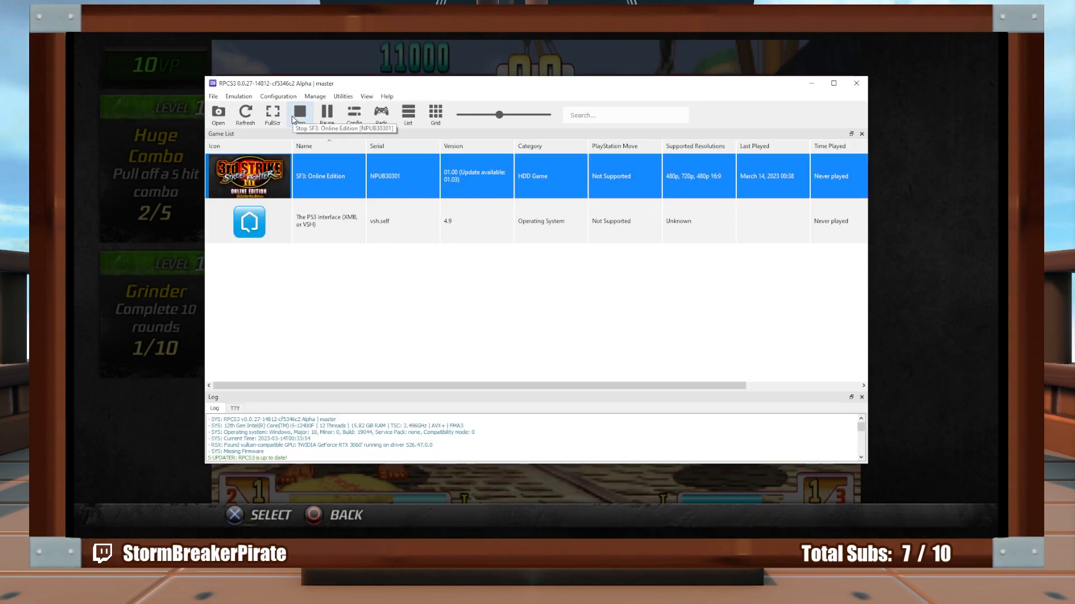
Stop SF3, review its Advanced and Emulator settings unchanged, then read its wiki page
click(299, 114)
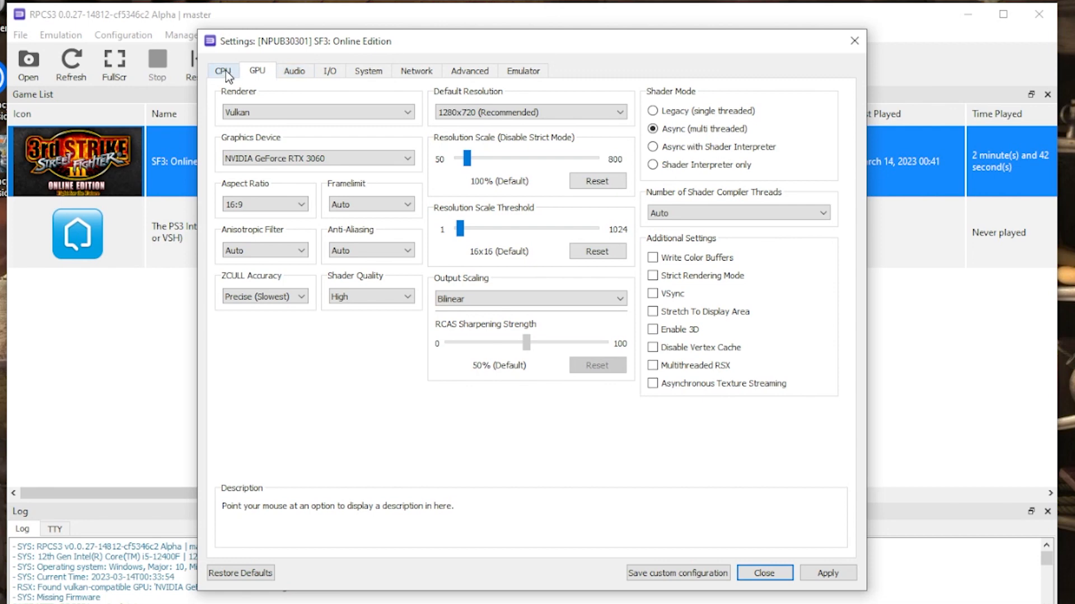
click(469, 71)
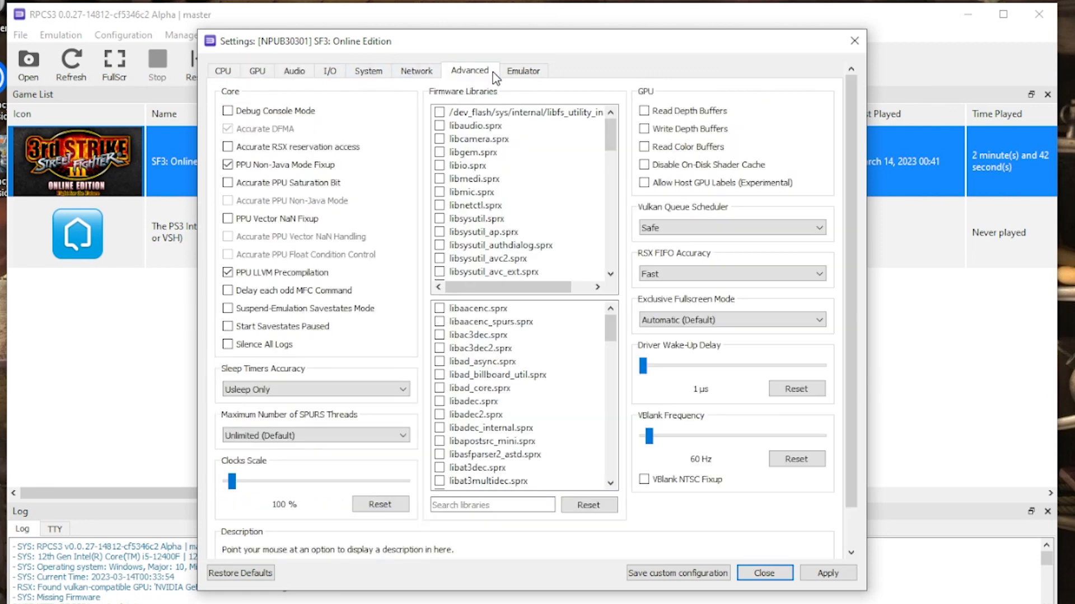
click(523, 70)
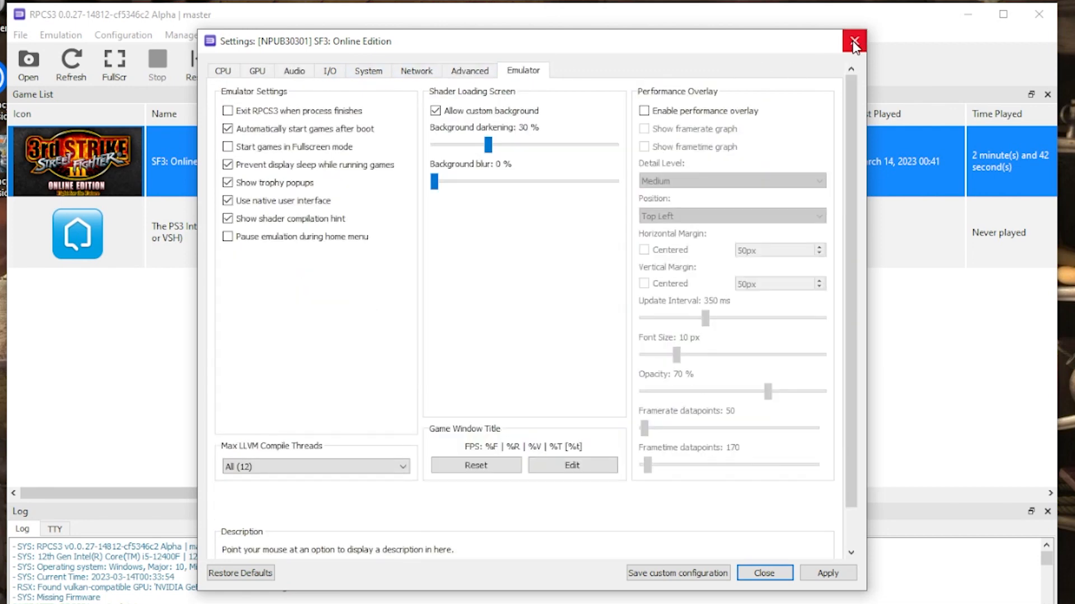
click(853, 41)
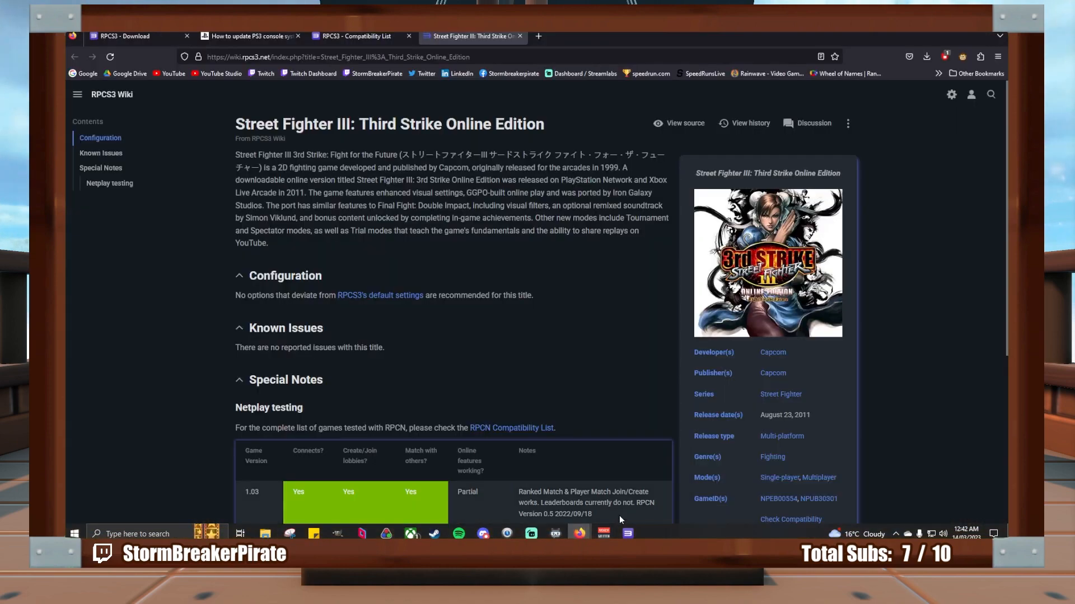
scroll(down, 3)
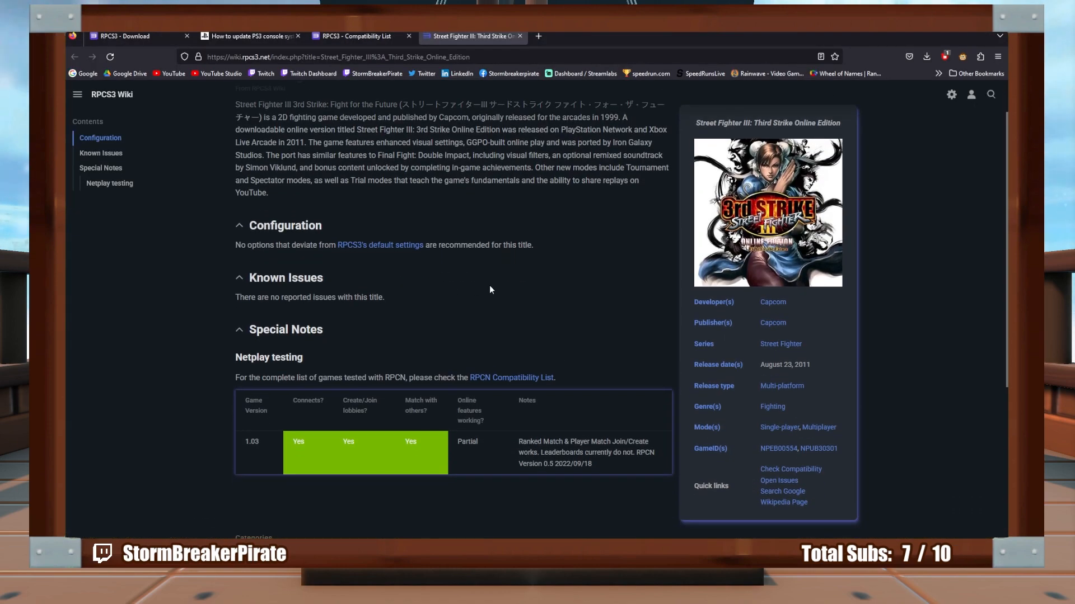